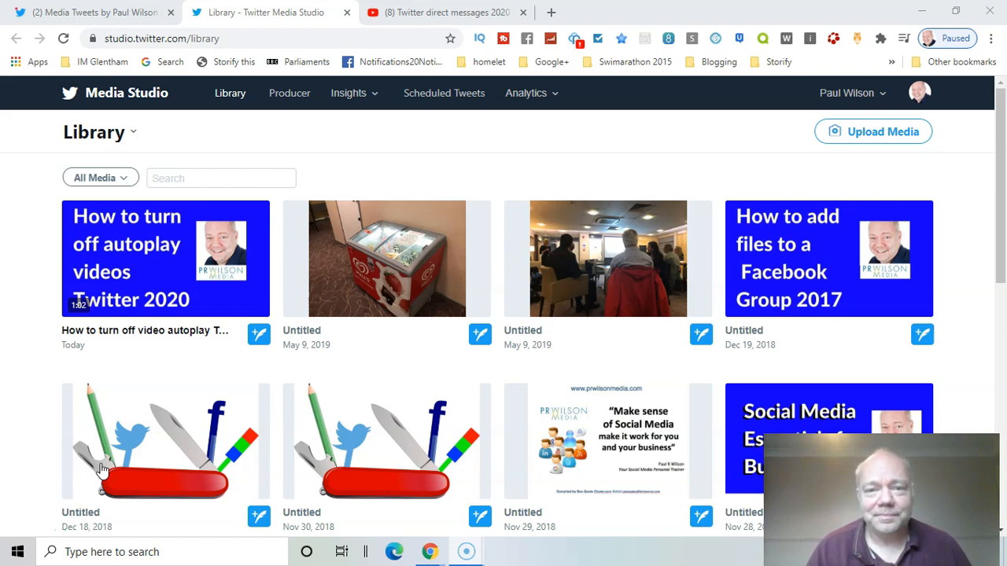
# From the Twitter profile tab's More menu, launch Media Studio
pyautogui.click(94, 12)
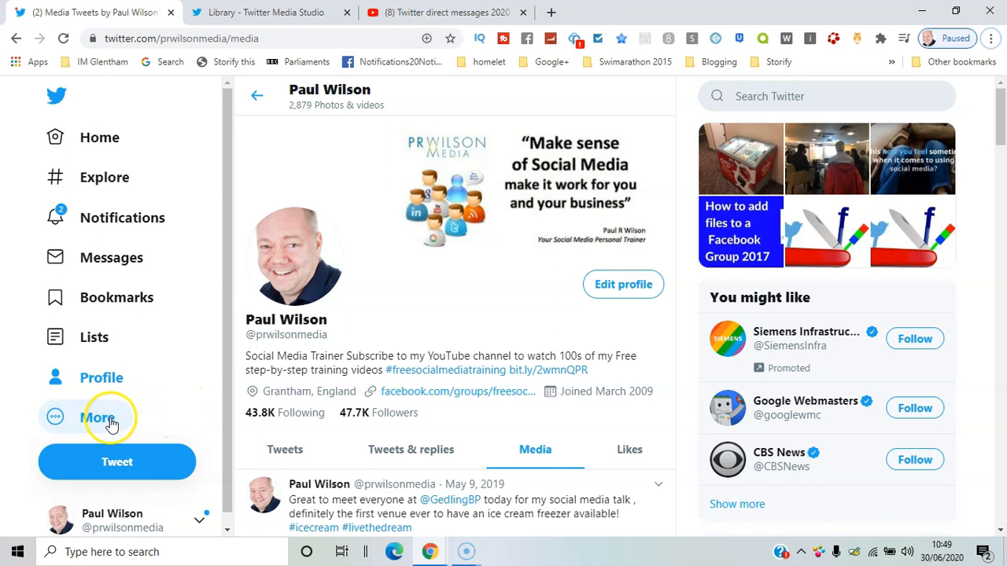
pyautogui.click(98, 417)
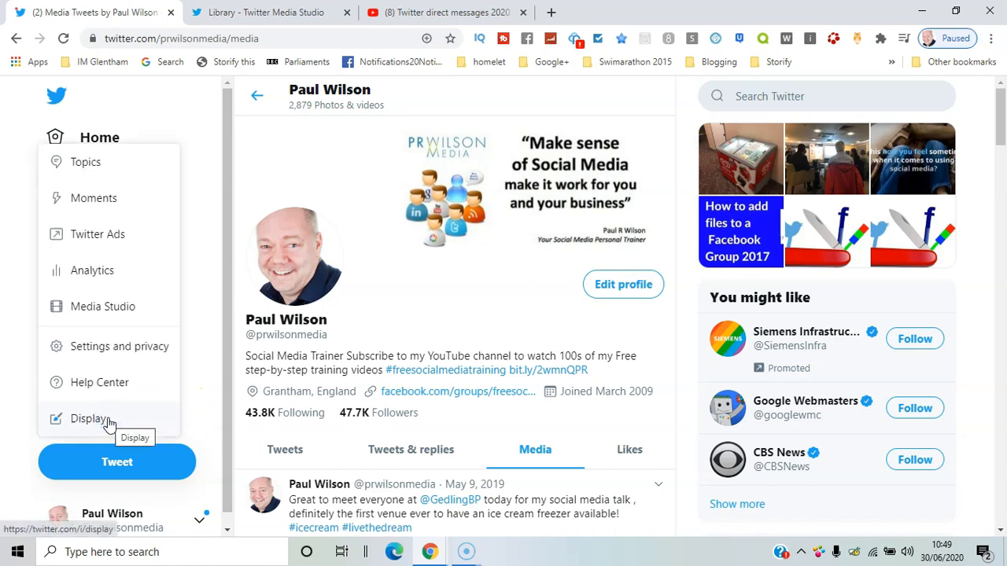
pyautogui.click(103, 306)
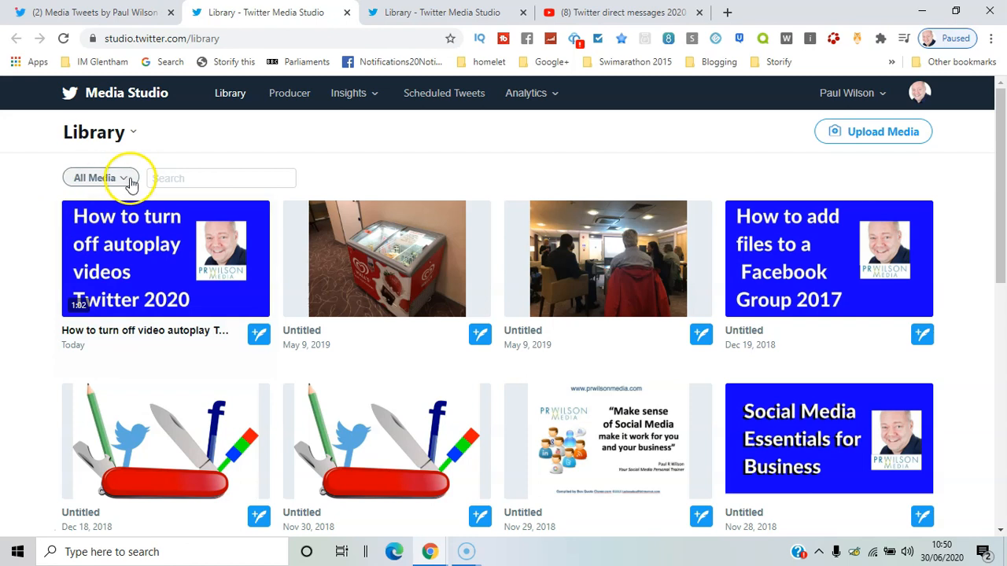
pyautogui.click(100, 177)
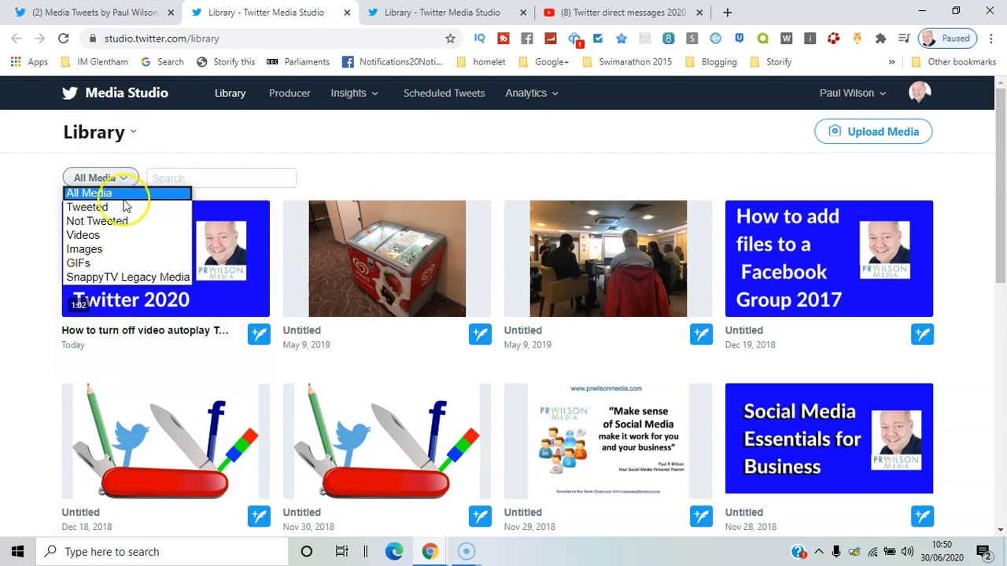
pyautogui.moveTo(83, 236)
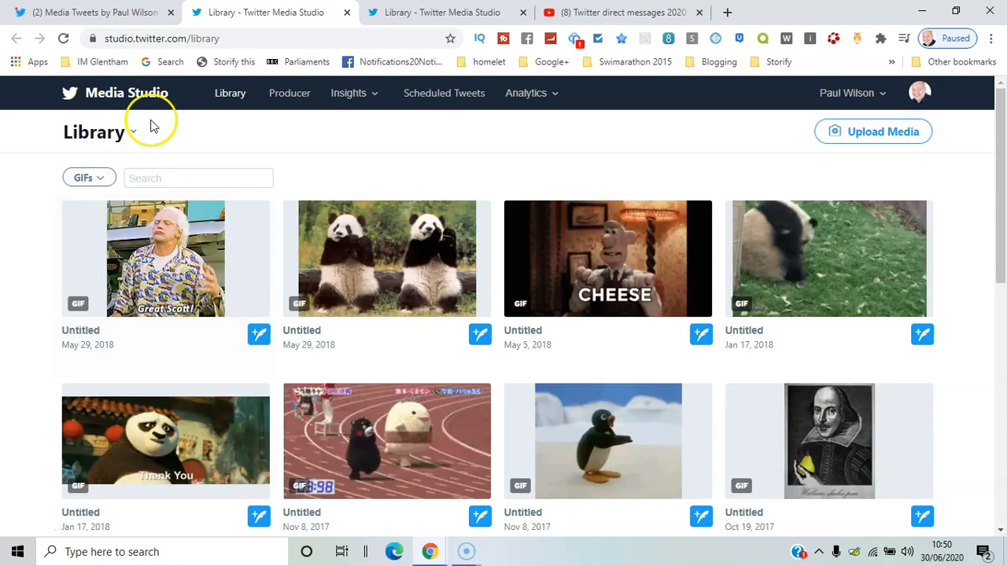
pyautogui.click(85, 177)
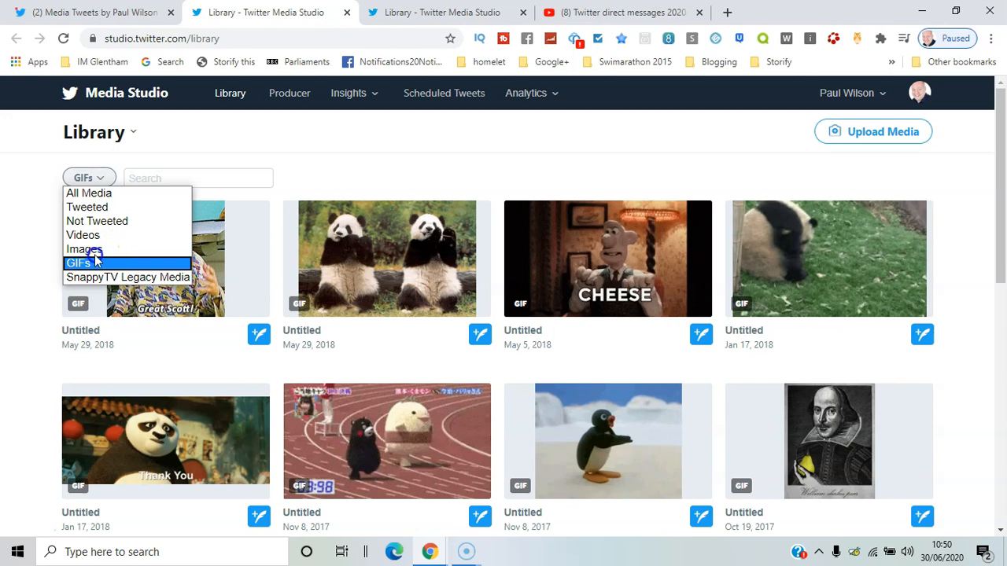
pyautogui.click(84, 248)
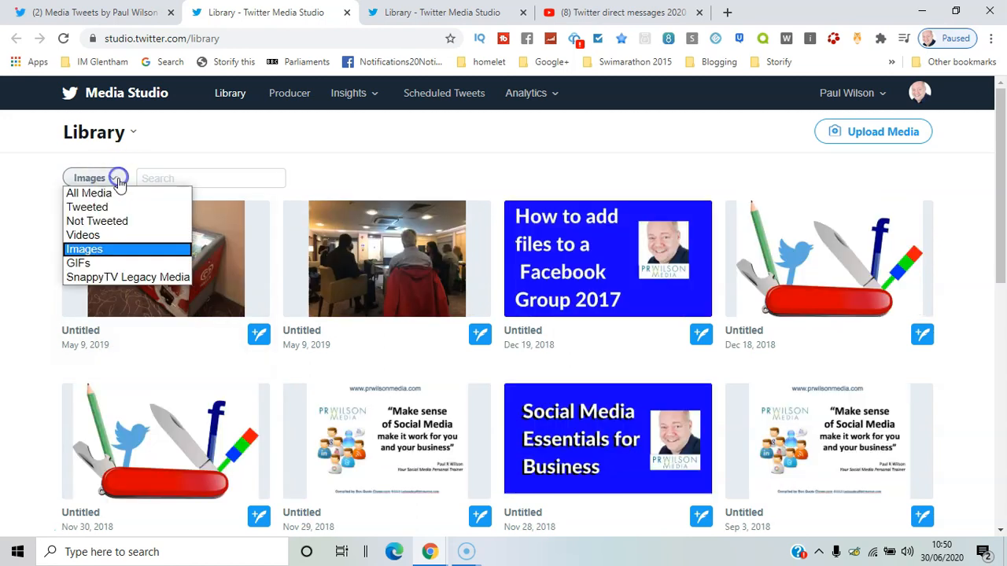
pyautogui.click(83, 236)
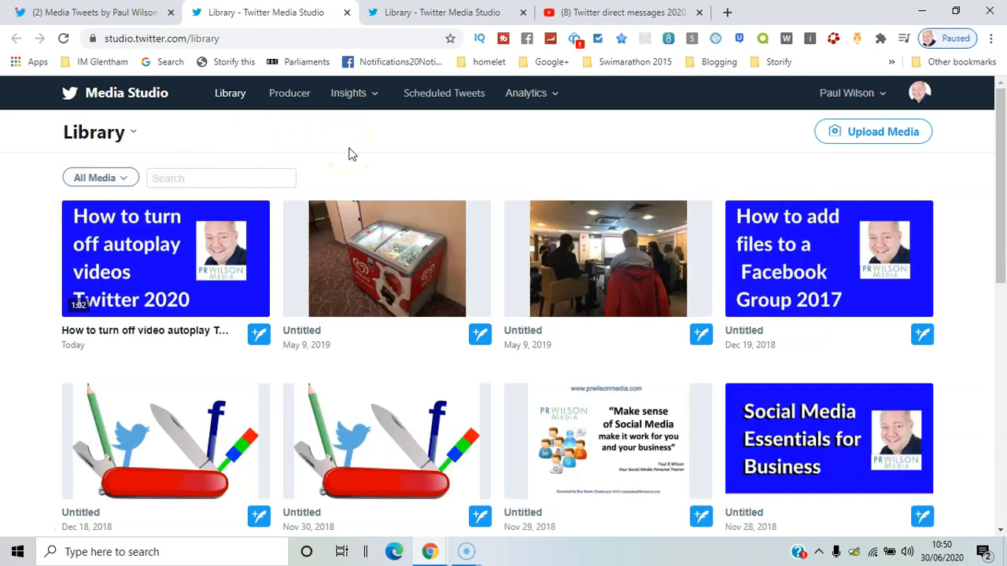
# Check the one scheduled video Tweet, then filter the Library to Not Tweeted media
pyautogui.click(450, 93)
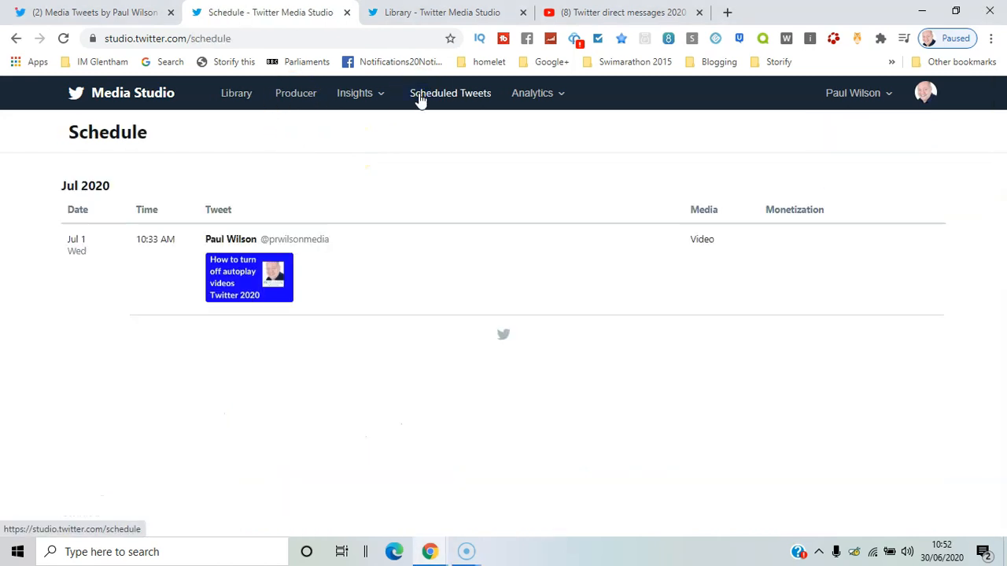
pyautogui.moveTo(807, 259)
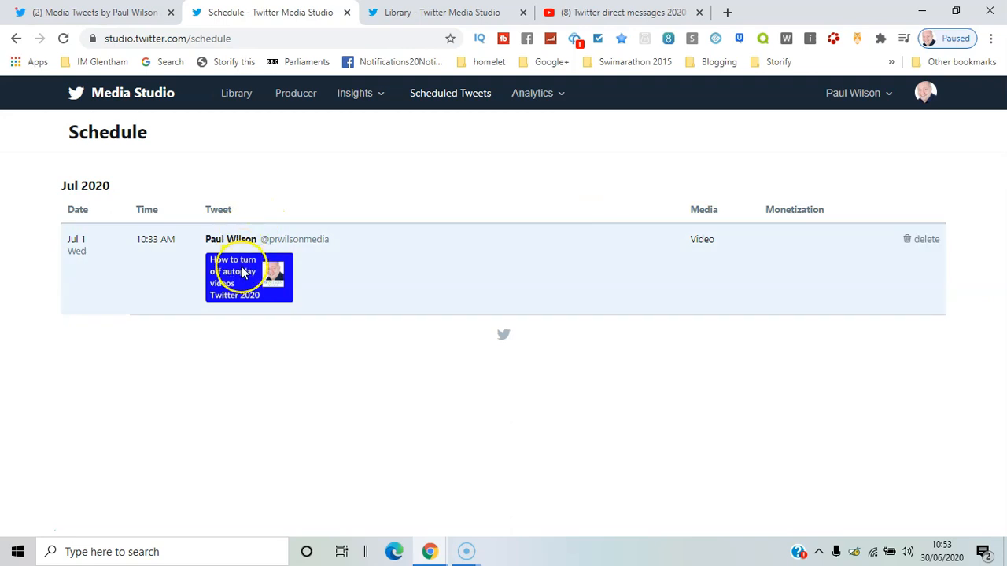
pyautogui.click(236, 93)
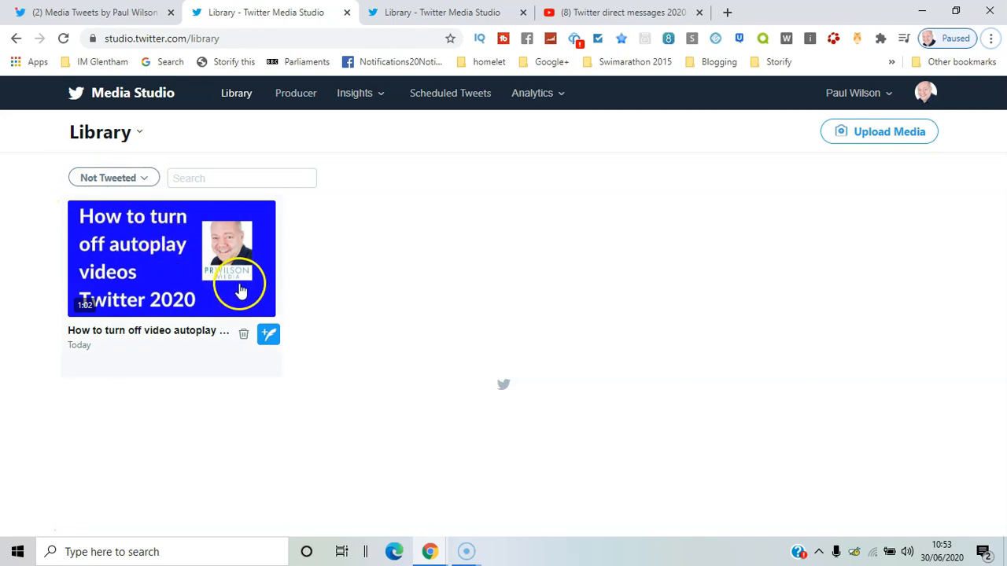
# Show the autoplay video's details and scroll through its title and Settings
pyautogui.click(171, 258)
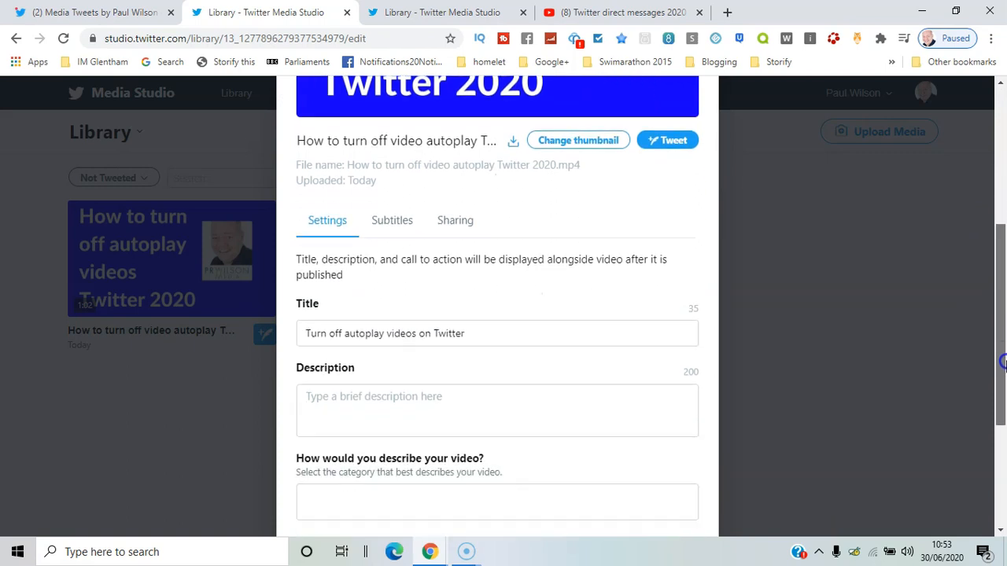
pyautogui.scroll(-3)
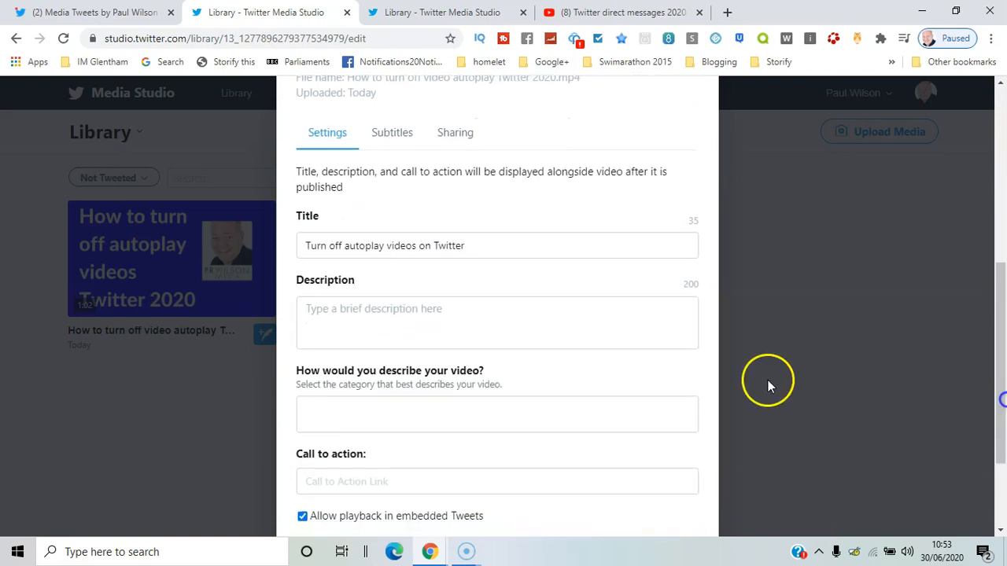
pyautogui.moveTo(391, 464)
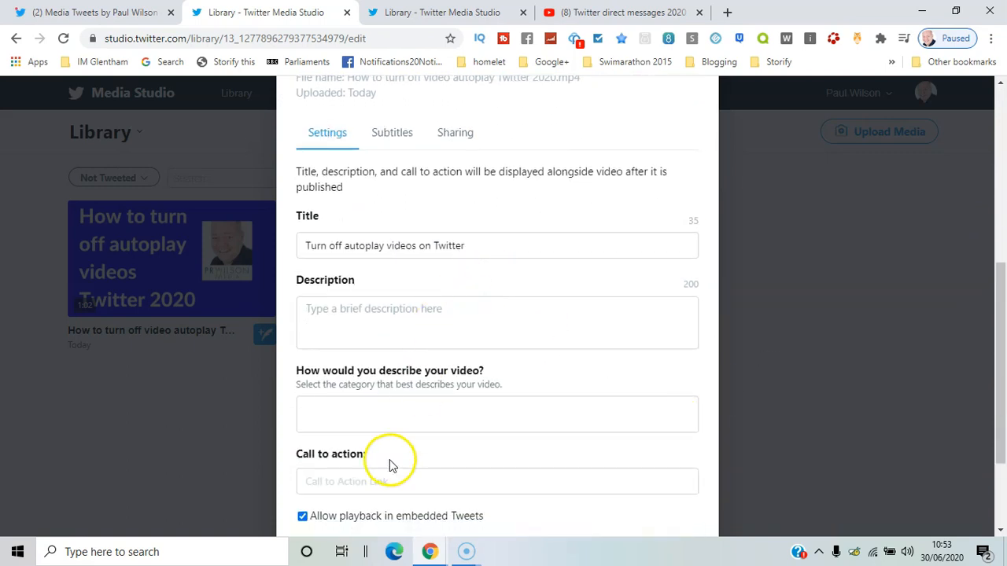
pyautogui.moveTo(924, 306)
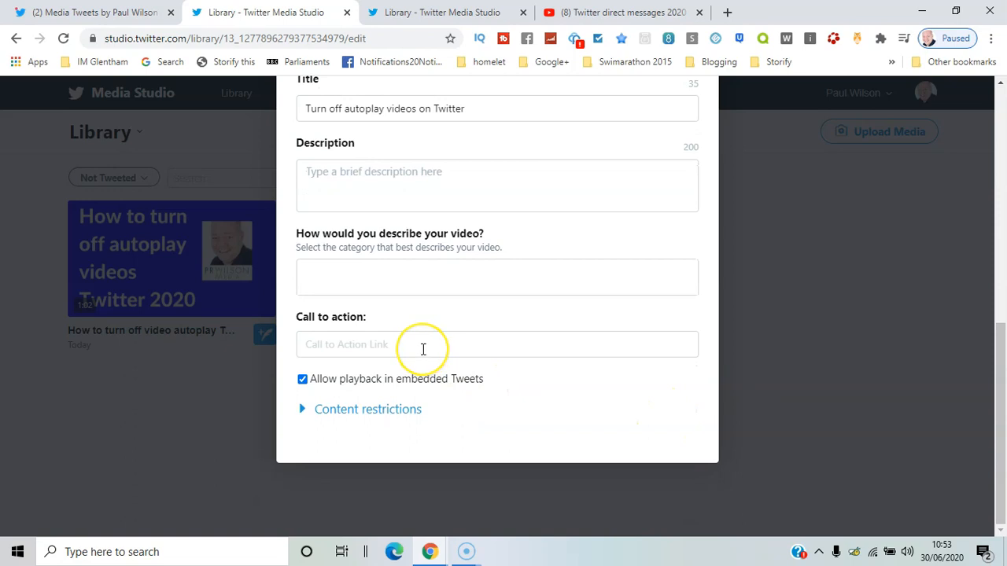
pyautogui.moveTo(401, 346)
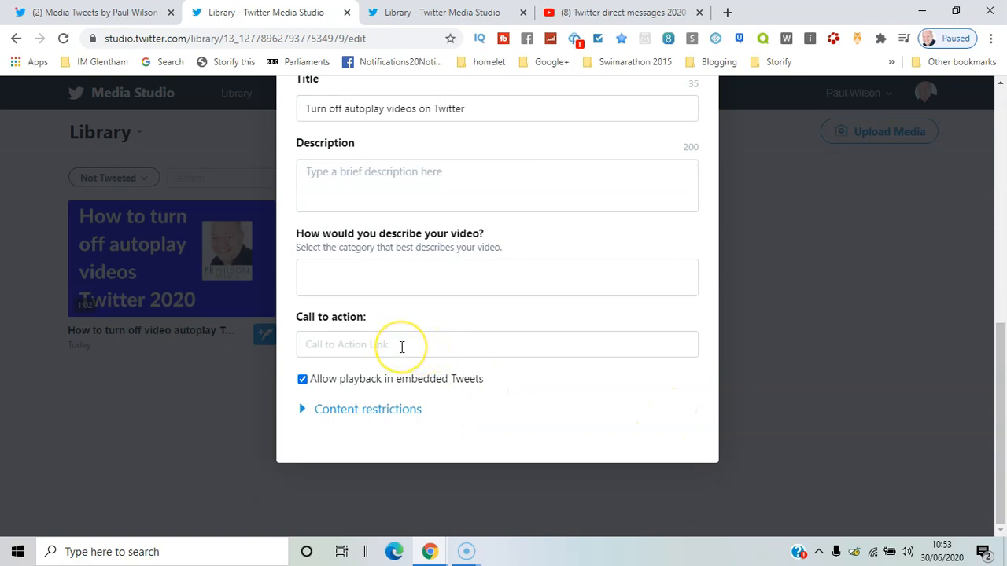
pyautogui.moveTo(577, 150)
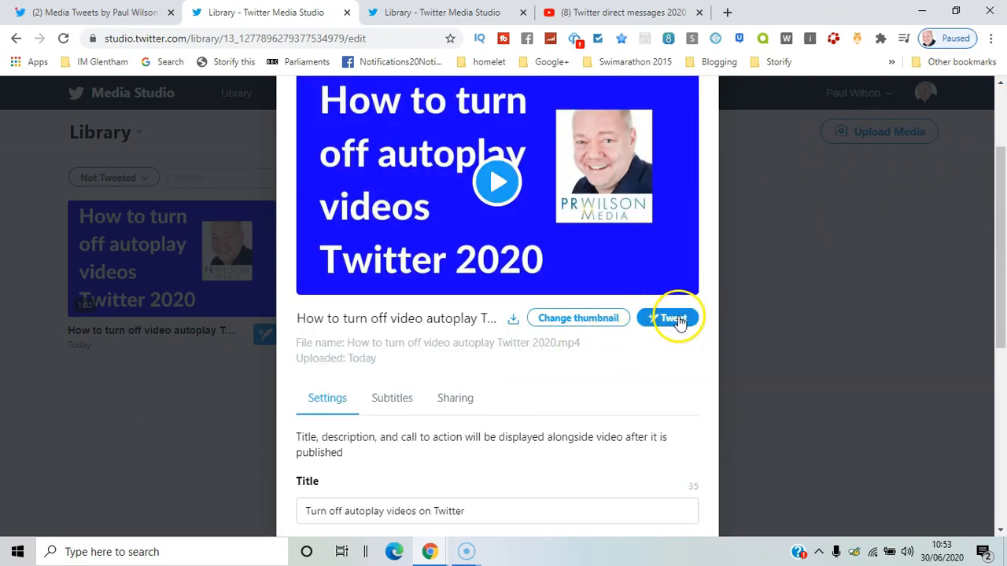
# Draft a Tweet with the autoplay video, review Schedule and media settings, then close it
pyautogui.click(669, 318)
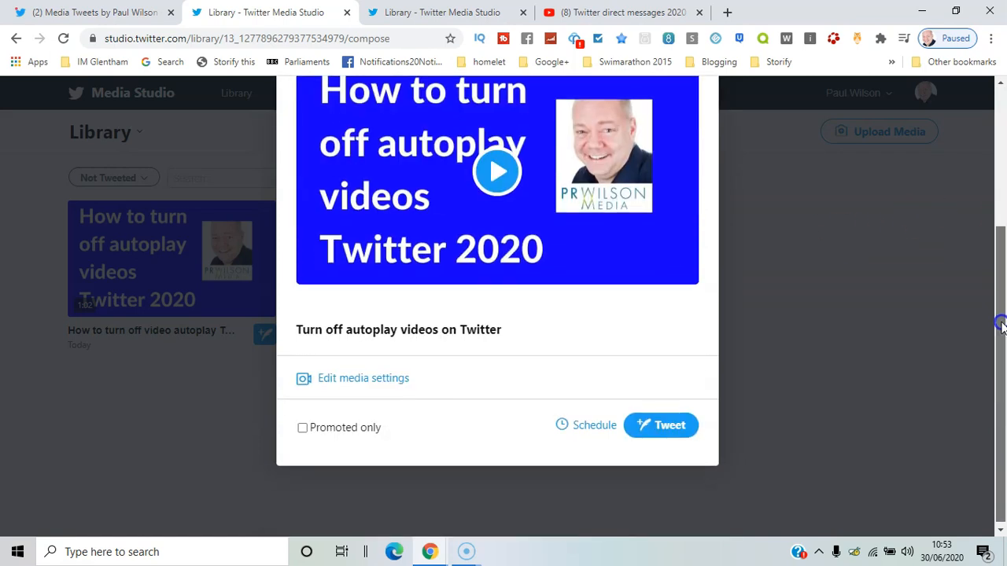
pyautogui.moveTo(584, 424)
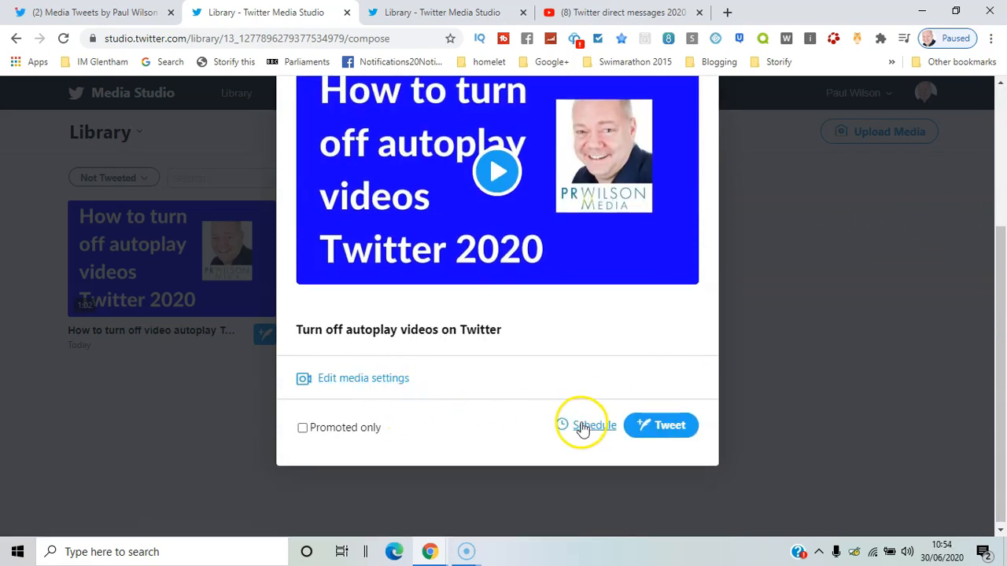
pyautogui.click(589, 425)
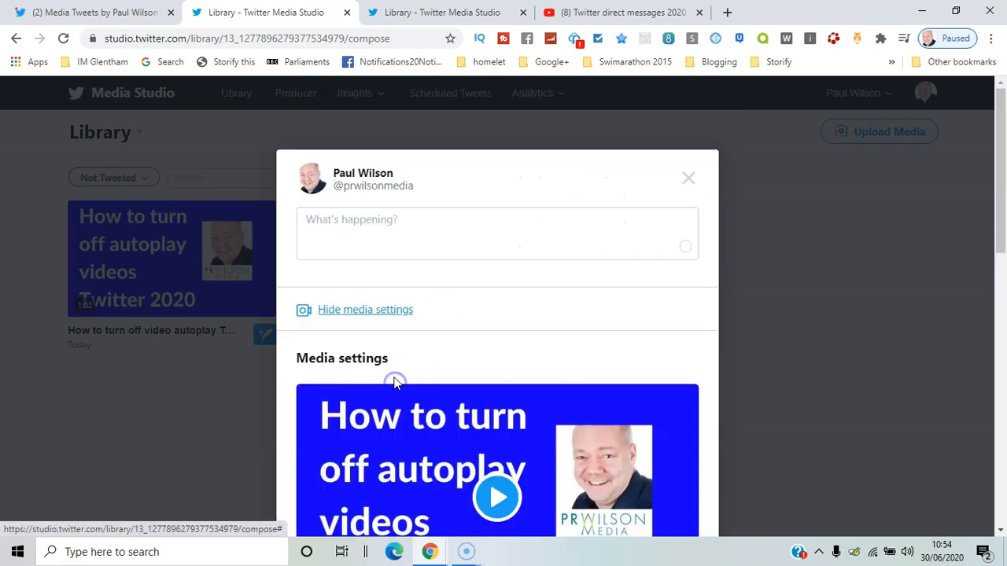
pyautogui.scroll(-3)
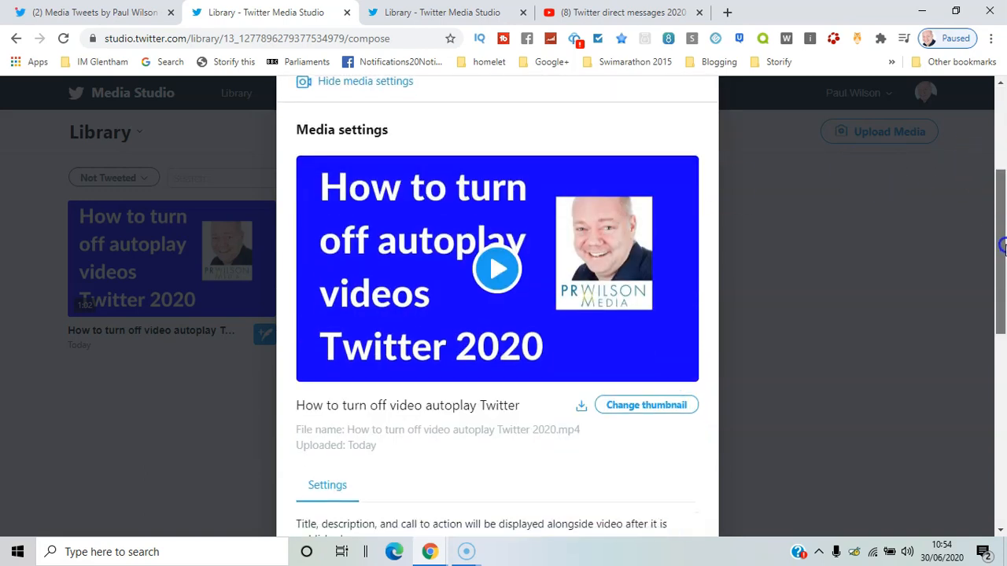
pyautogui.scroll(-3)
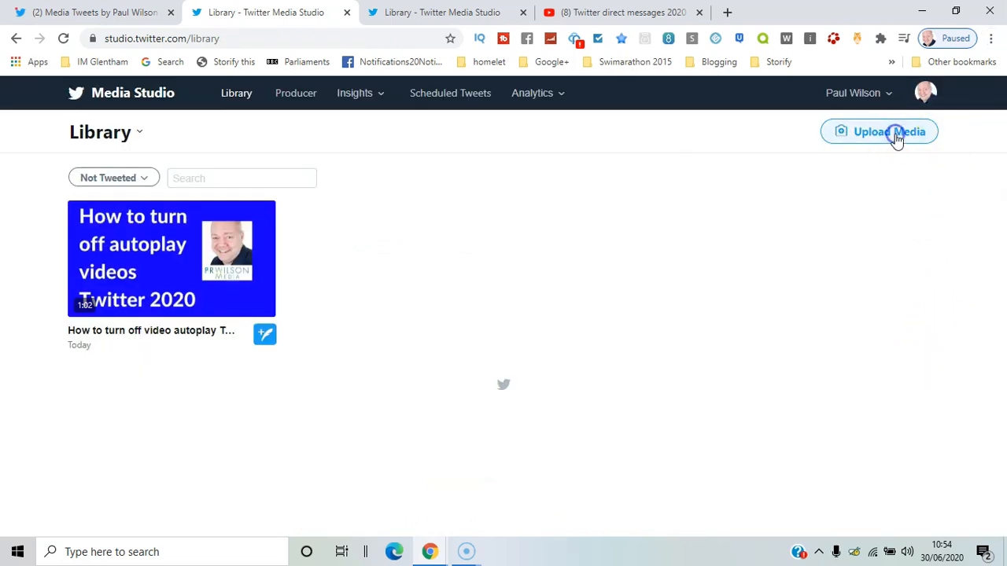
pyautogui.moveTo(896, 138)
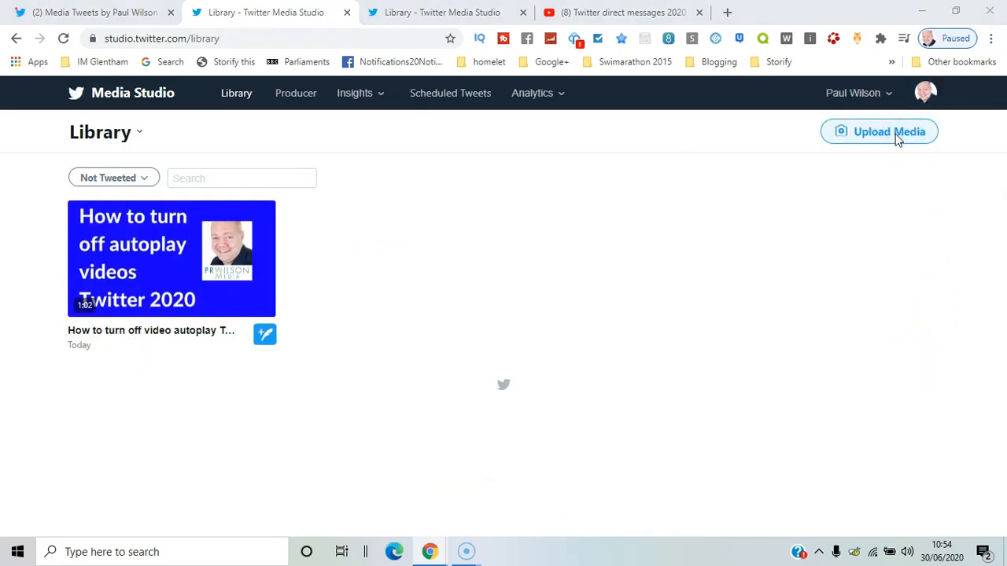
# Try uploading 'How to download your Twitter data 2020' from the videos 2020 folder
pyautogui.click(878, 132)
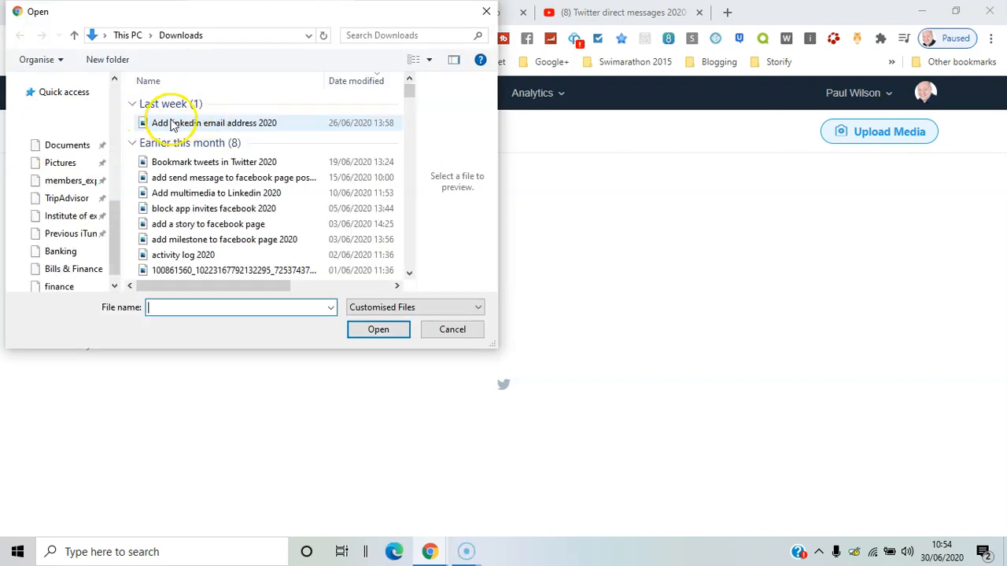
pyautogui.click(67, 79)
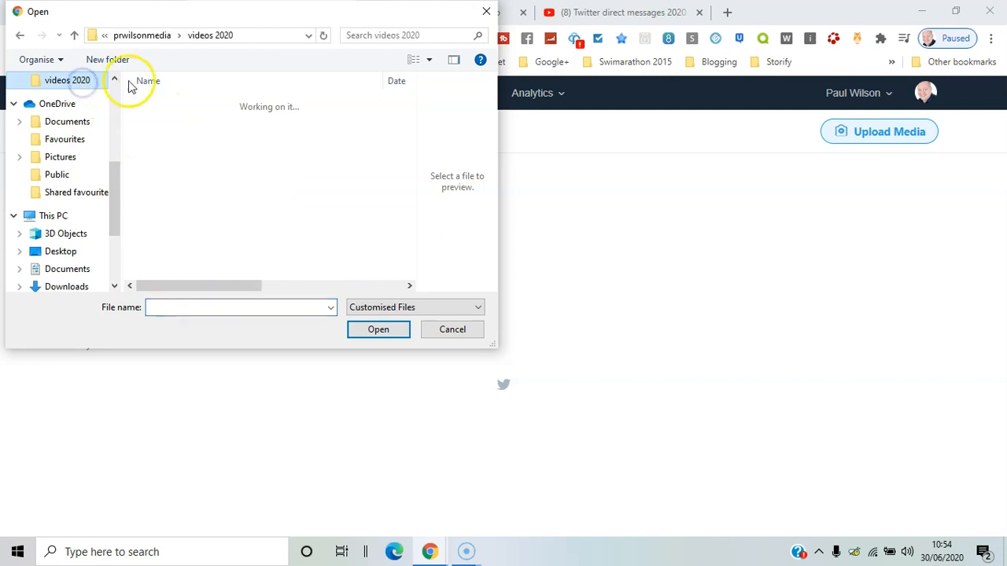
pyautogui.moveTo(106, 102)
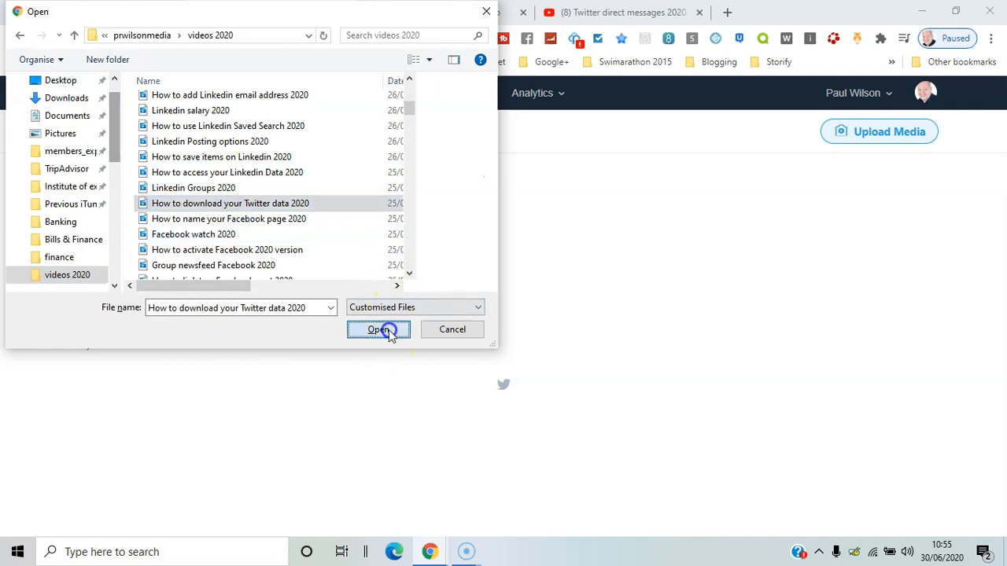
pyautogui.click(378, 329)
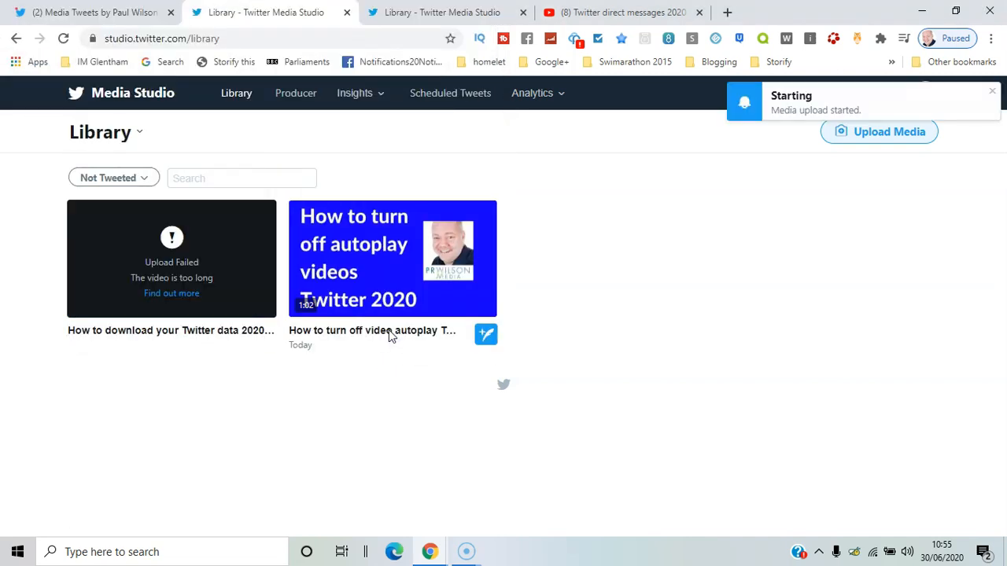
pyautogui.moveTo(386, 337)
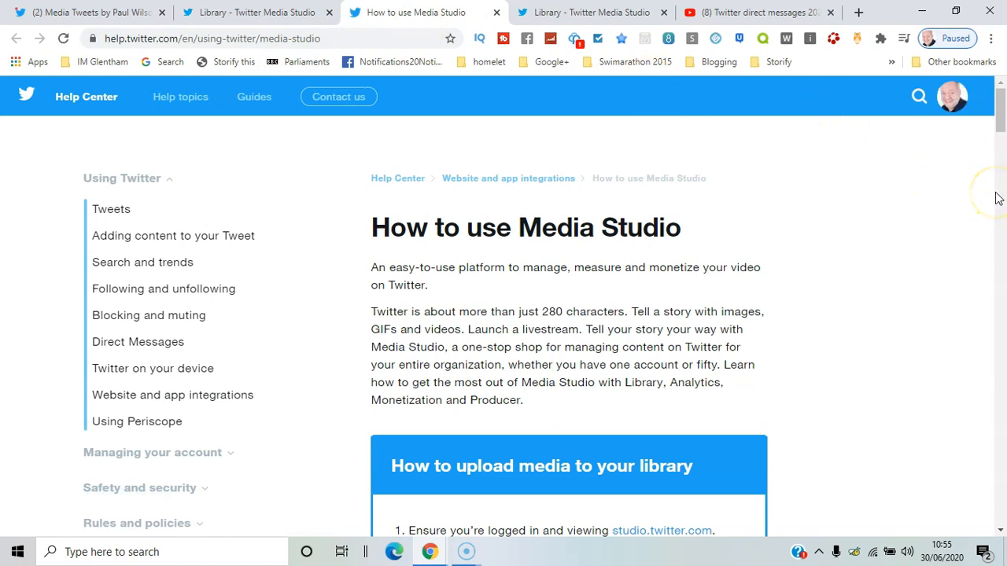
# Read the help page's video limits down to the 2:20 duration cap, then return to Library
pyautogui.scroll(-3)
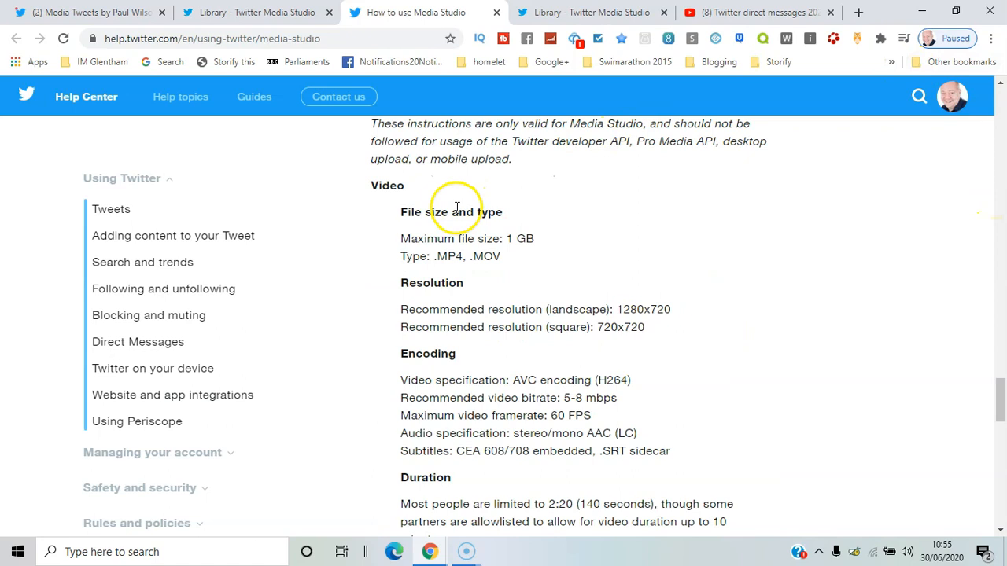
pyautogui.moveTo(527, 243)
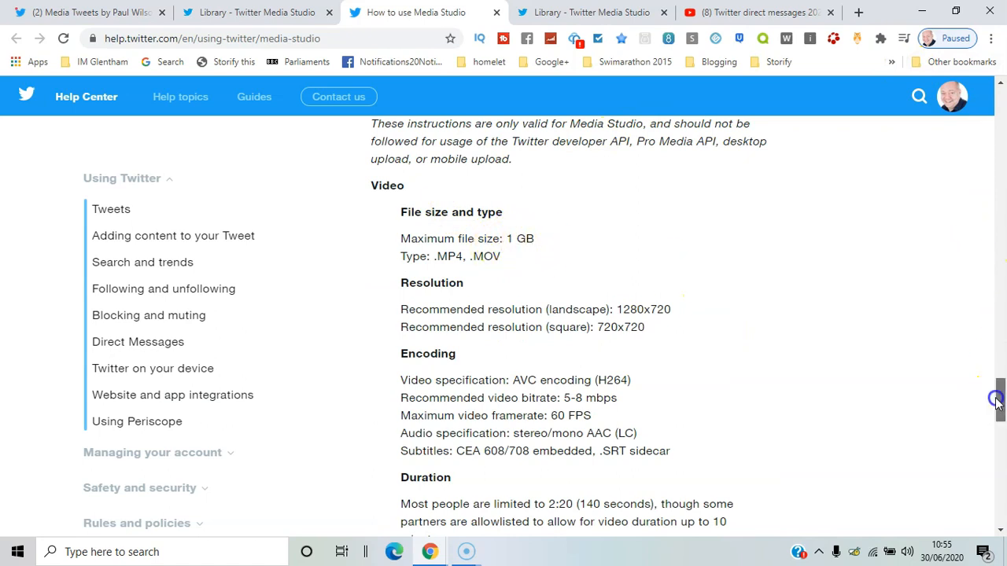
pyautogui.scroll(-3)
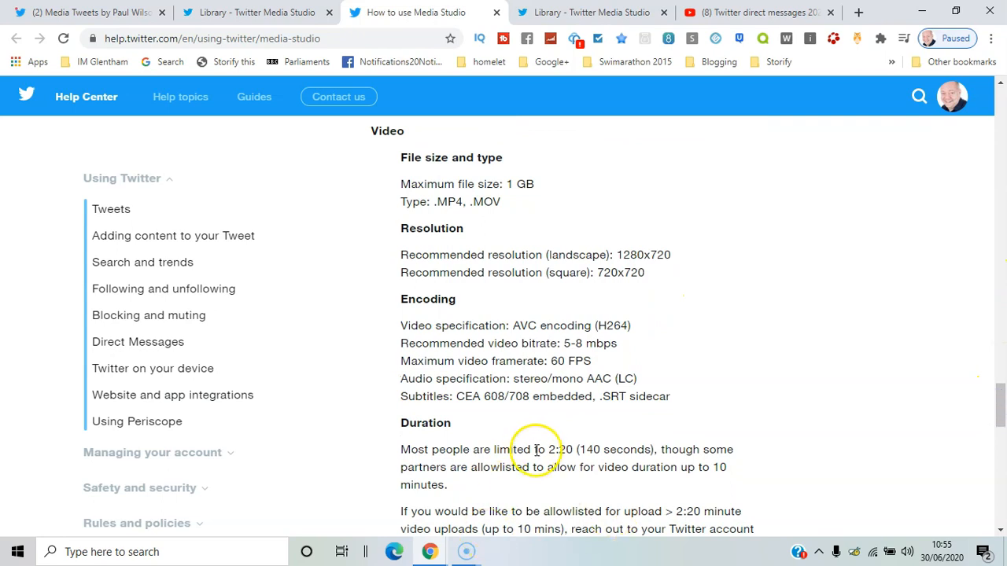
pyautogui.moveTo(568, 451)
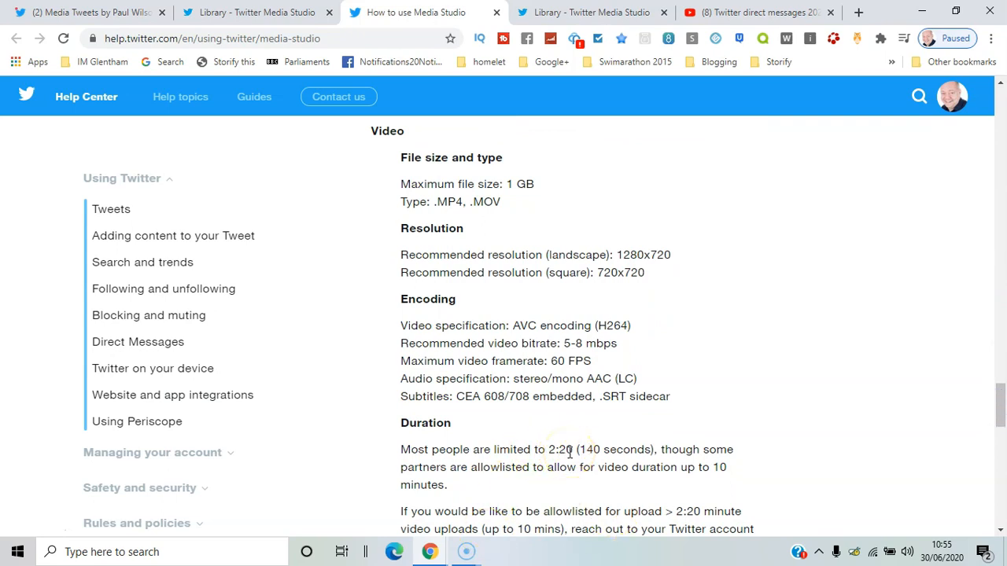
pyautogui.moveTo(774, 464)
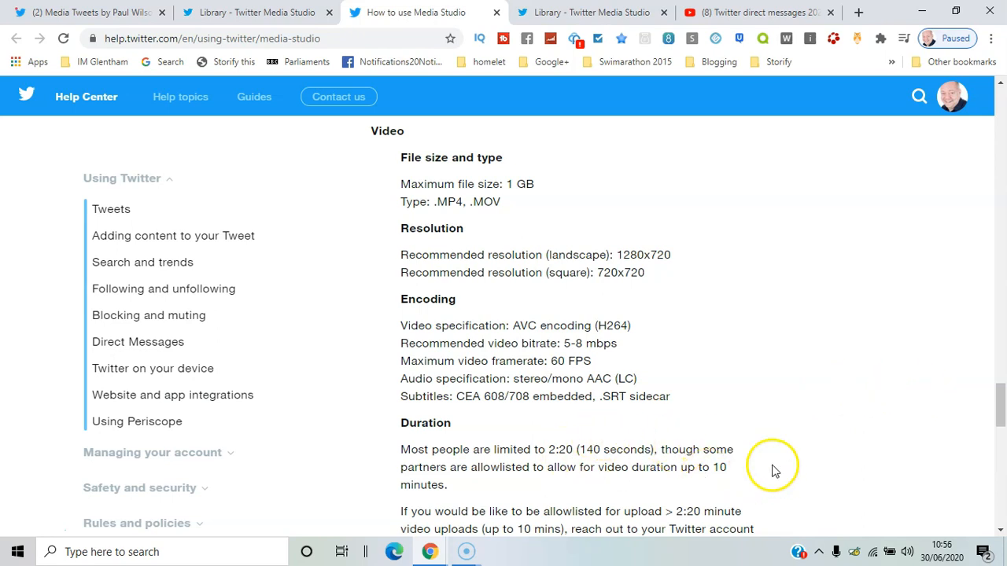
pyautogui.scroll(-3)
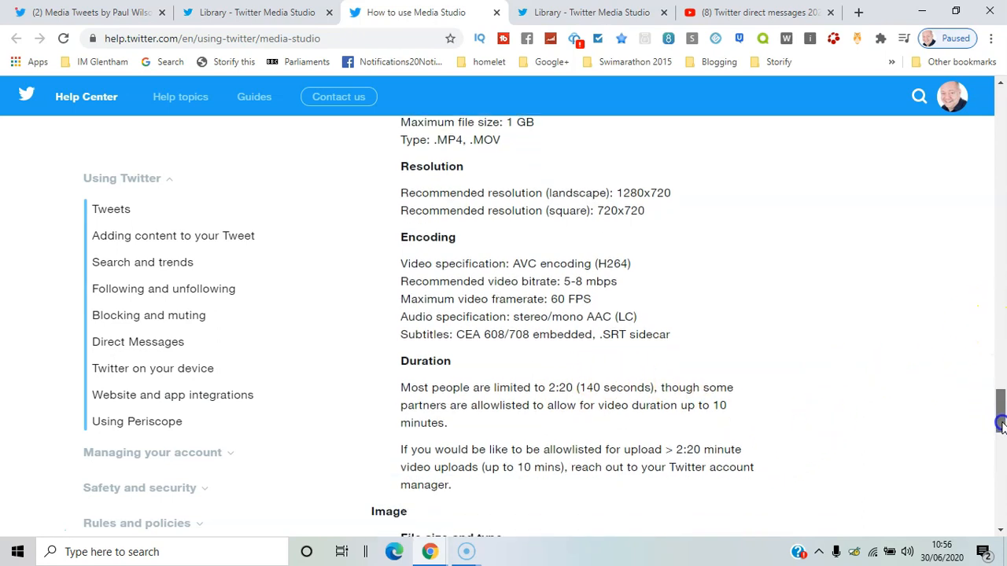
pyautogui.scroll(-3)
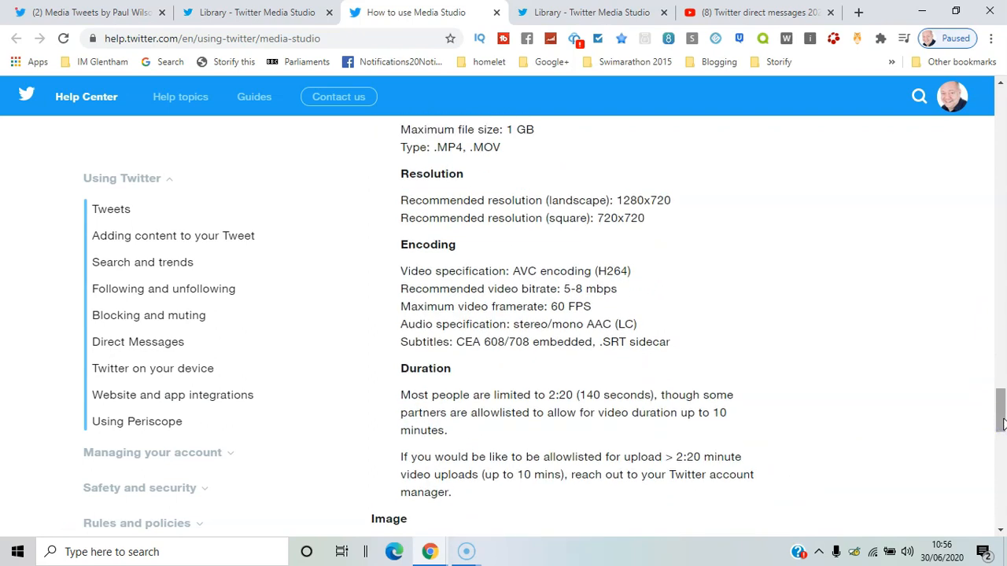
pyautogui.click(256, 12)
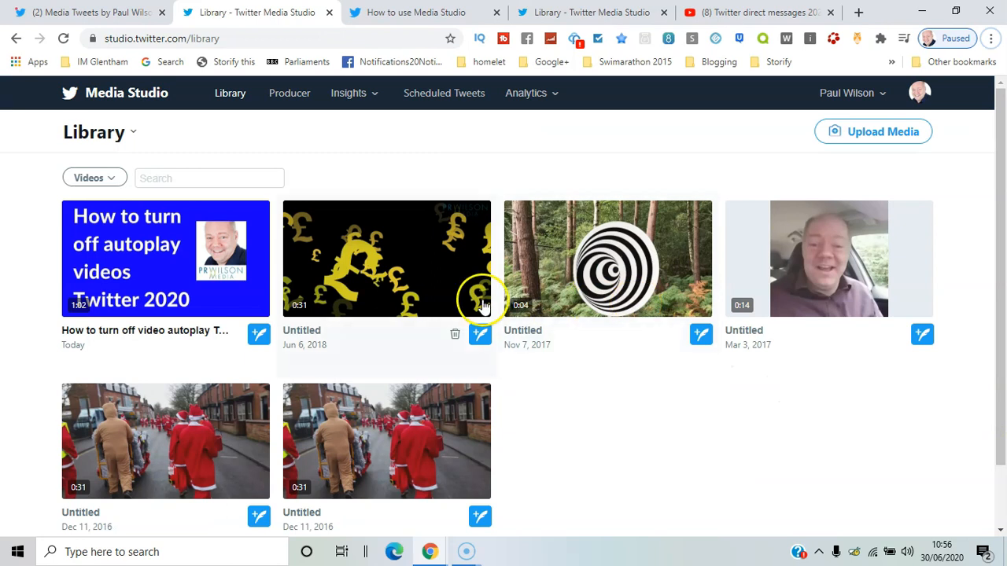
pyautogui.moveTo(405, 298)
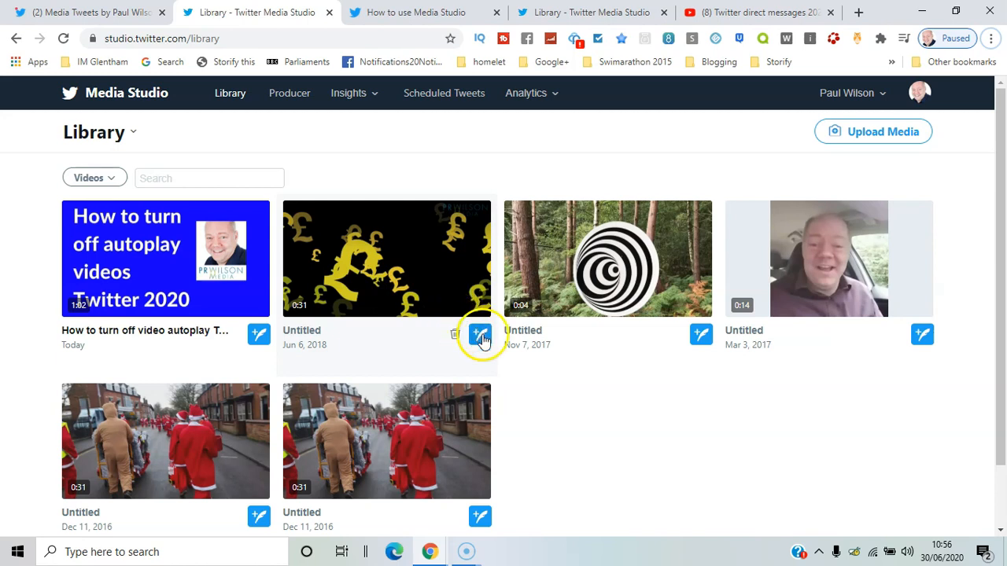
# Start a Tweet with the pound-sign video and schedule it for 11:20 AM
pyautogui.click(480, 334)
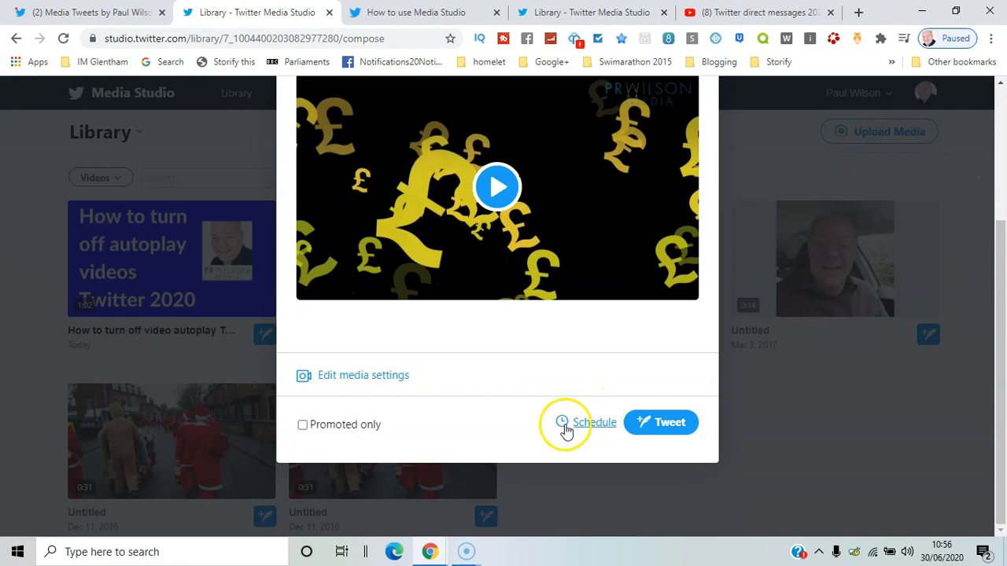
pyautogui.click(594, 422)
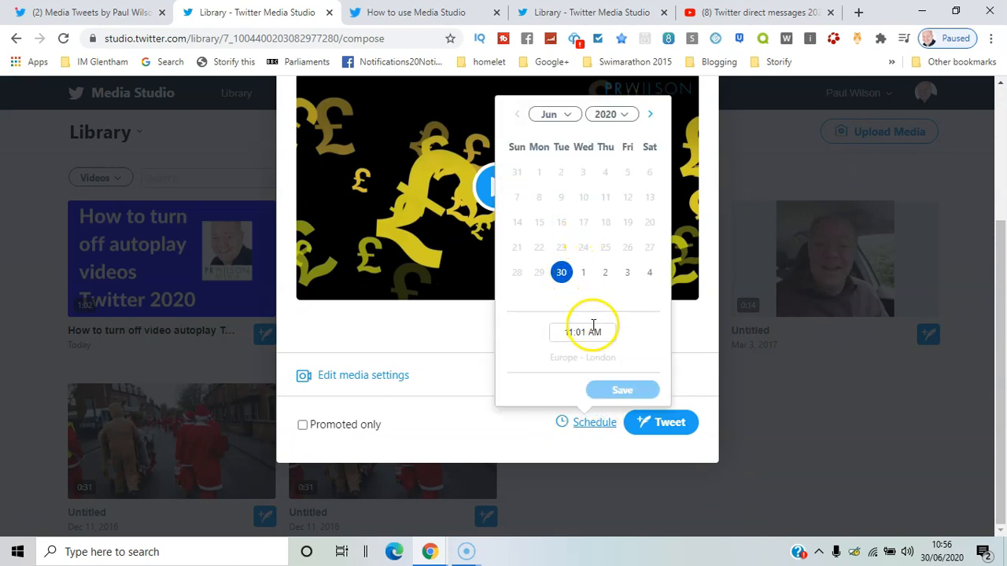
pyautogui.click(582, 332)
pyautogui.write('2')
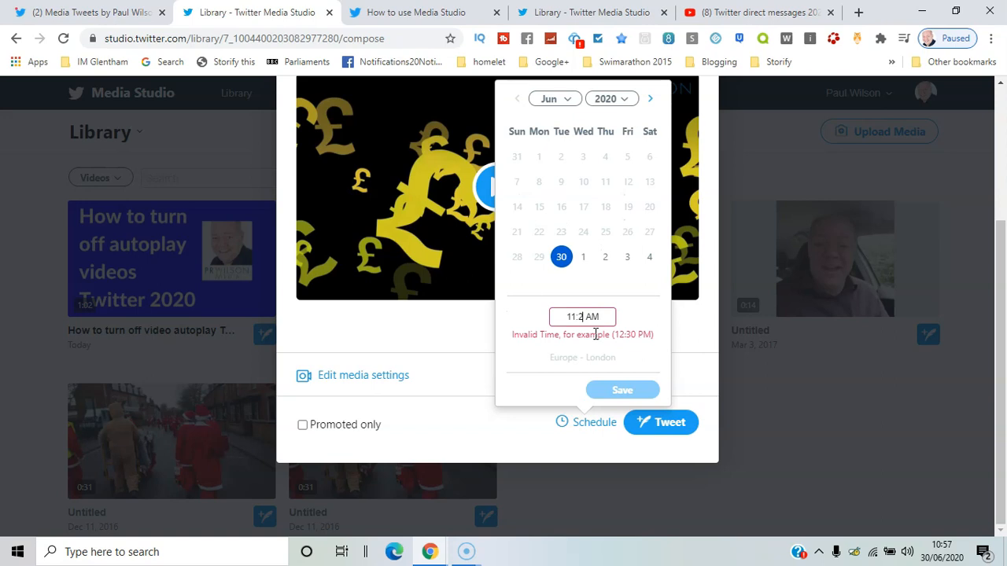
pyautogui.click(621, 389)
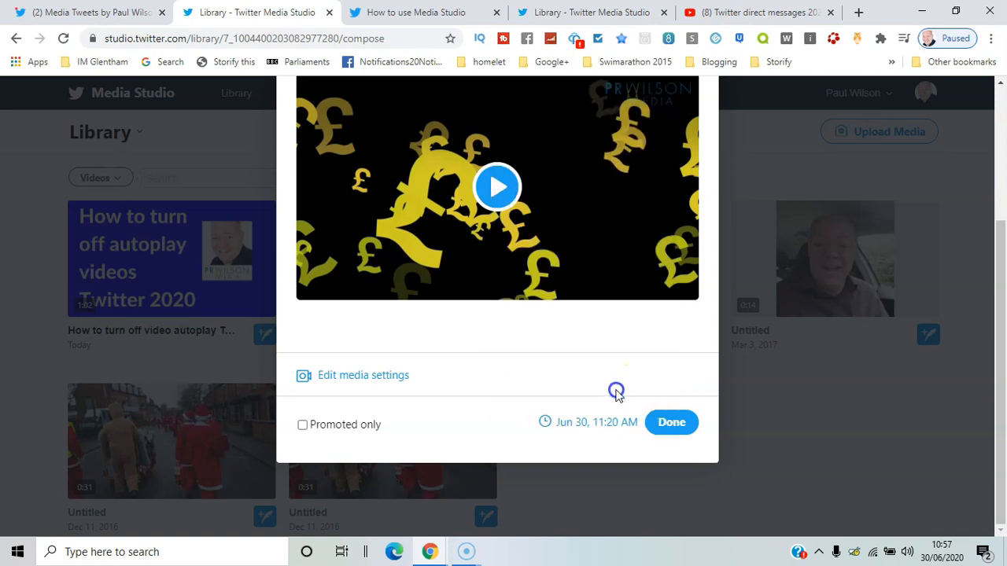
# Caption the scheduled Tweet 'Twitter - new Facebook group' and finish scheduling
pyautogui.write('Twitter')
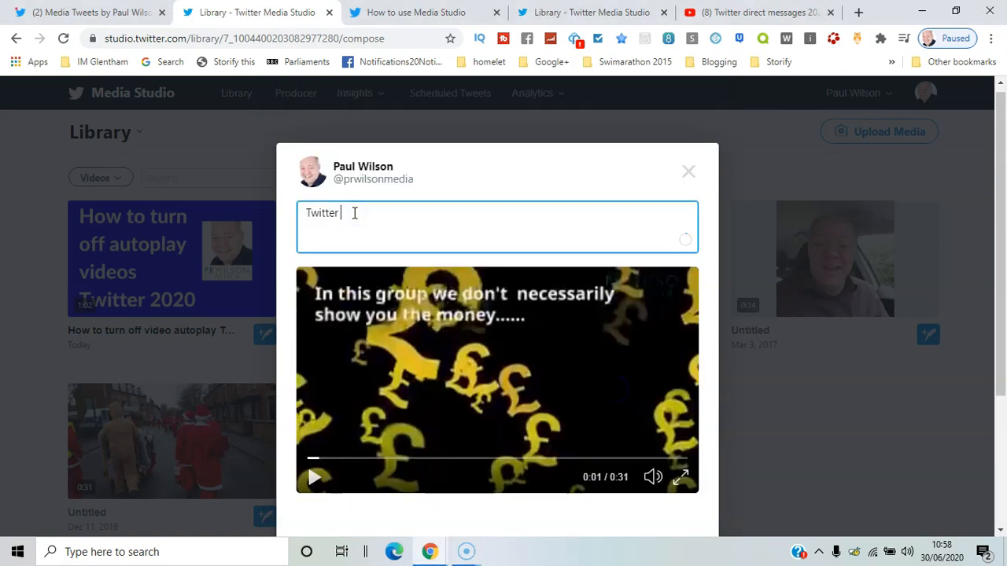
pyautogui.write('-')
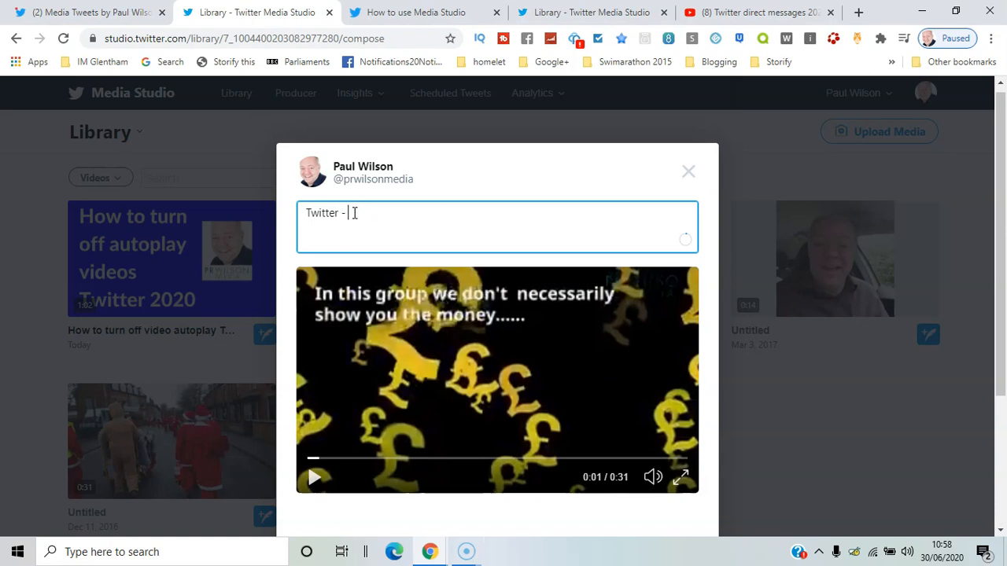
pyautogui.write('new Fo')
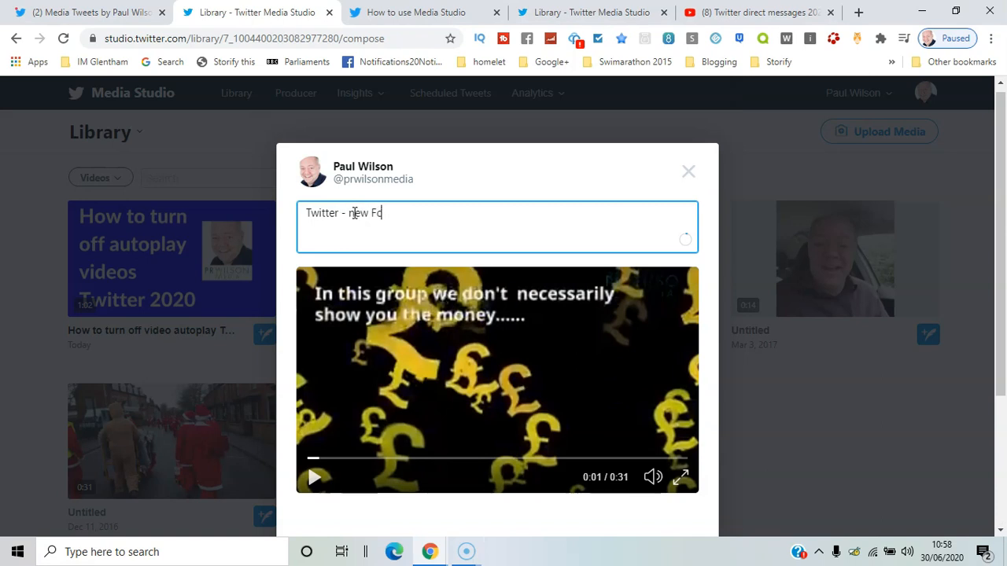
pyautogui.write('acebook')
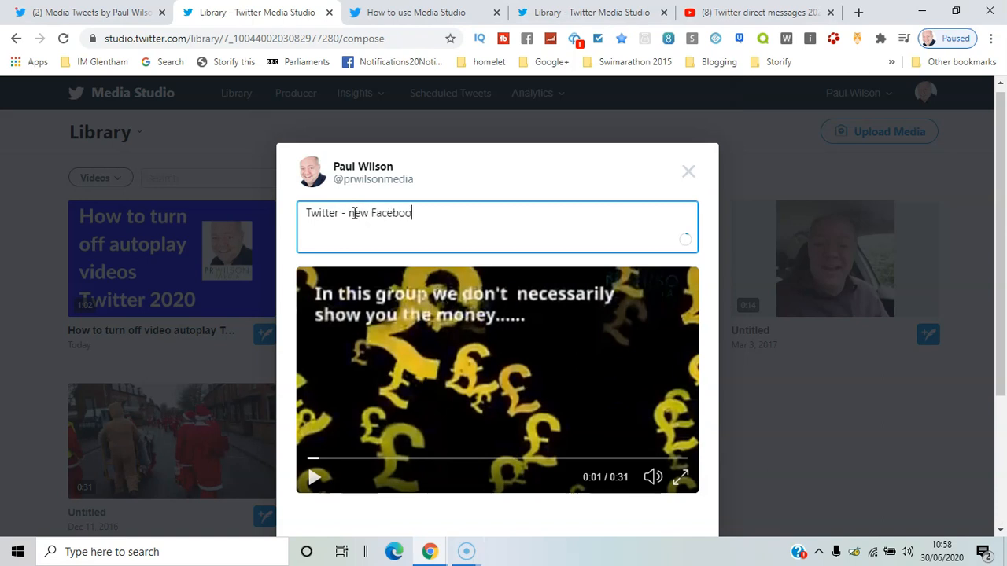
pyautogui.write('group')
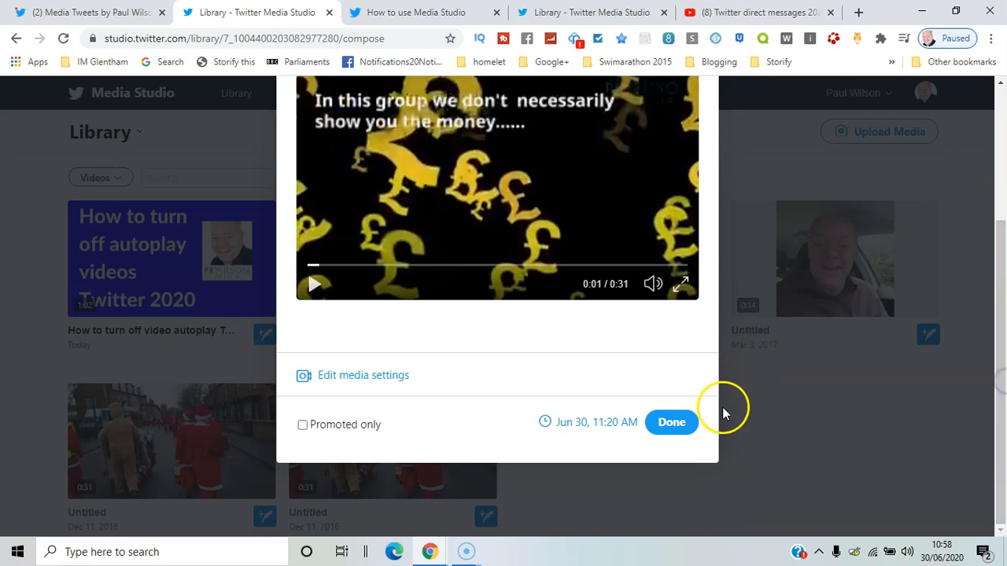
pyautogui.click(671, 423)
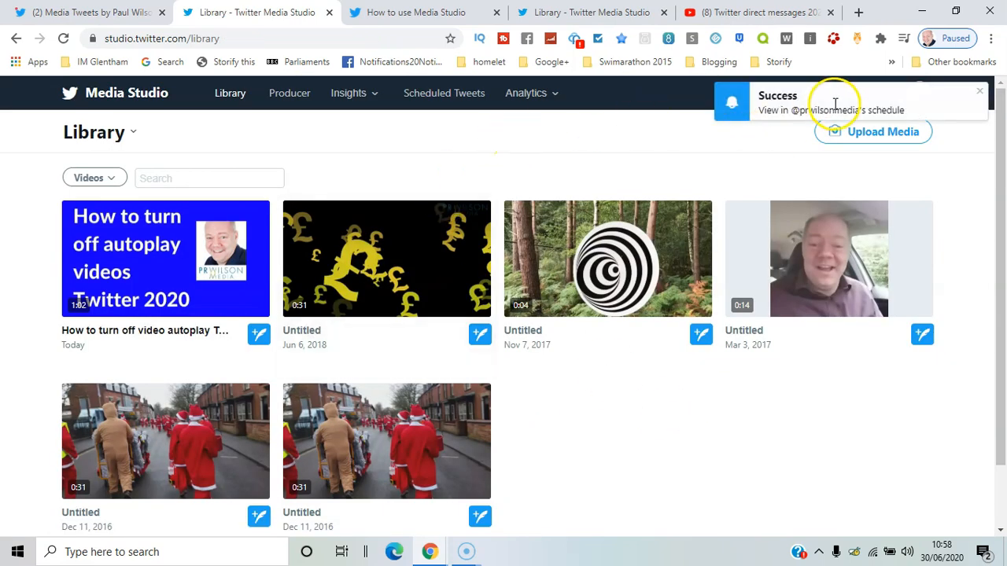
pyautogui.moveTo(761, 111)
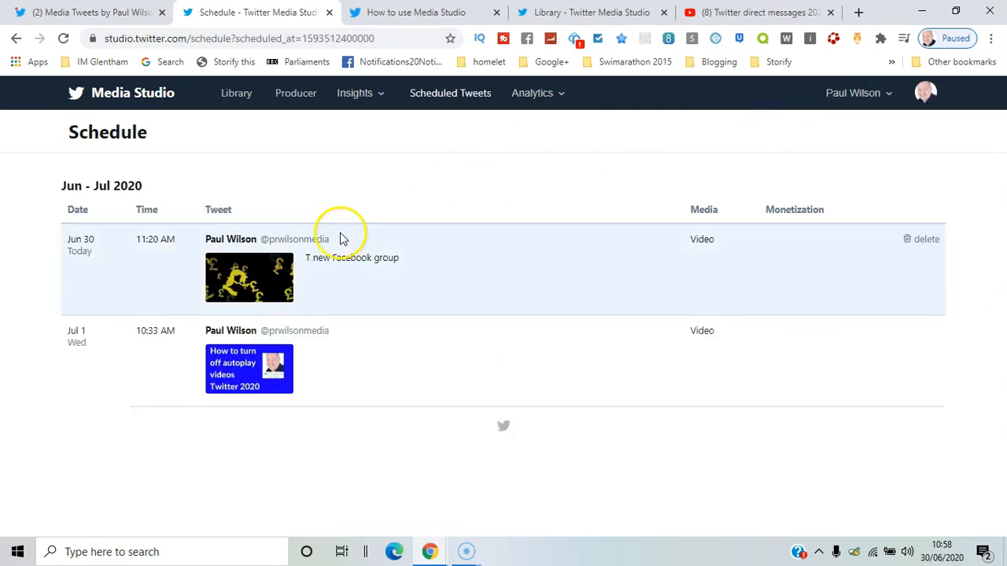
pyautogui.moveTo(665, 260)
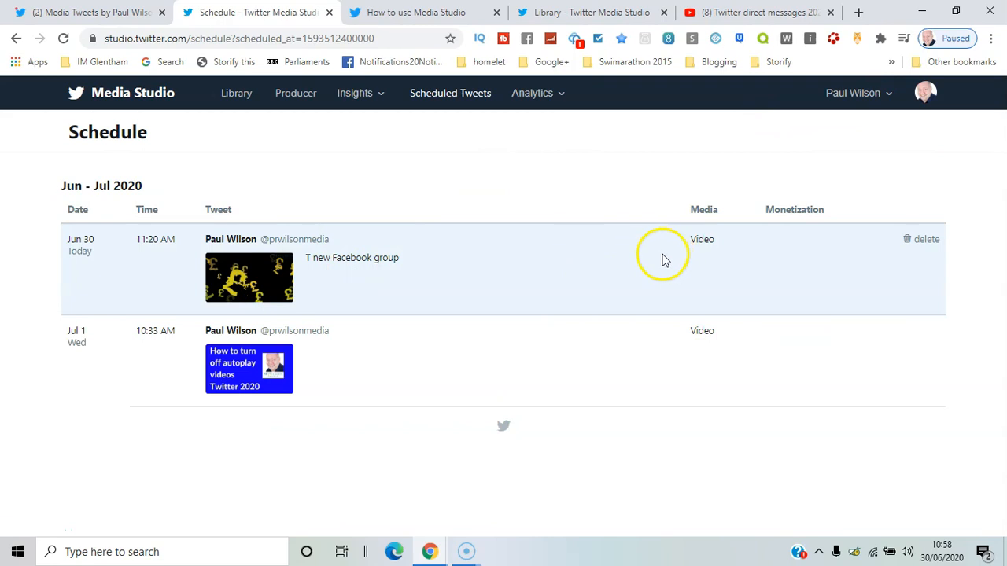
pyautogui.moveTo(922, 239)
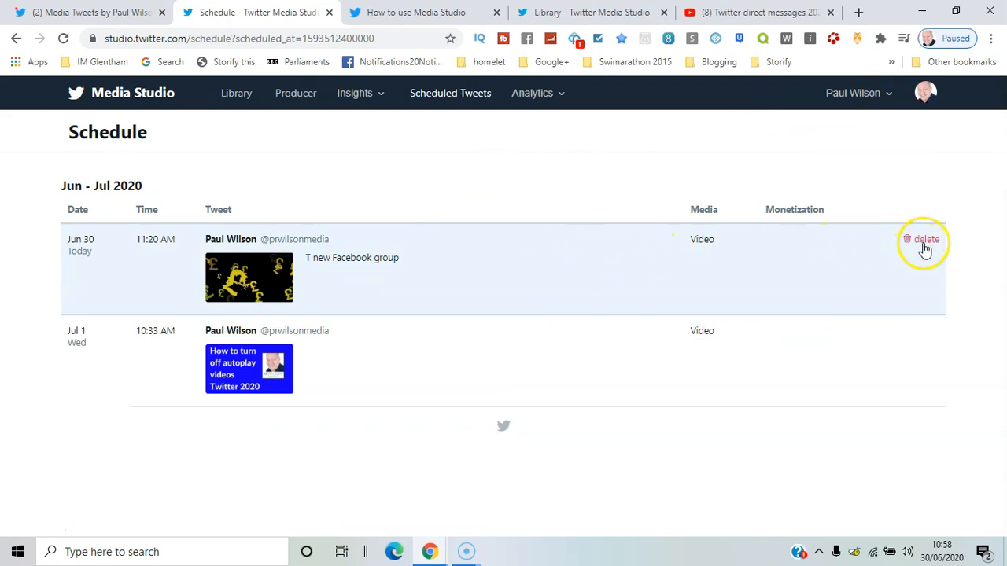
# Delete the Jun 30 pound-sign video Tweet from Scheduled Tweets and confirm
pyautogui.click(925, 239)
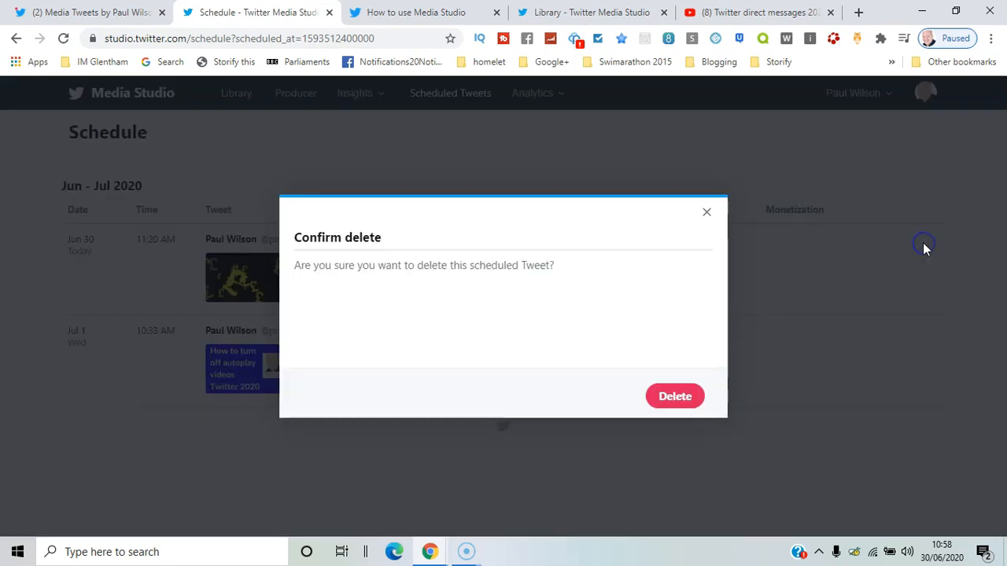
pyautogui.click(674, 396)
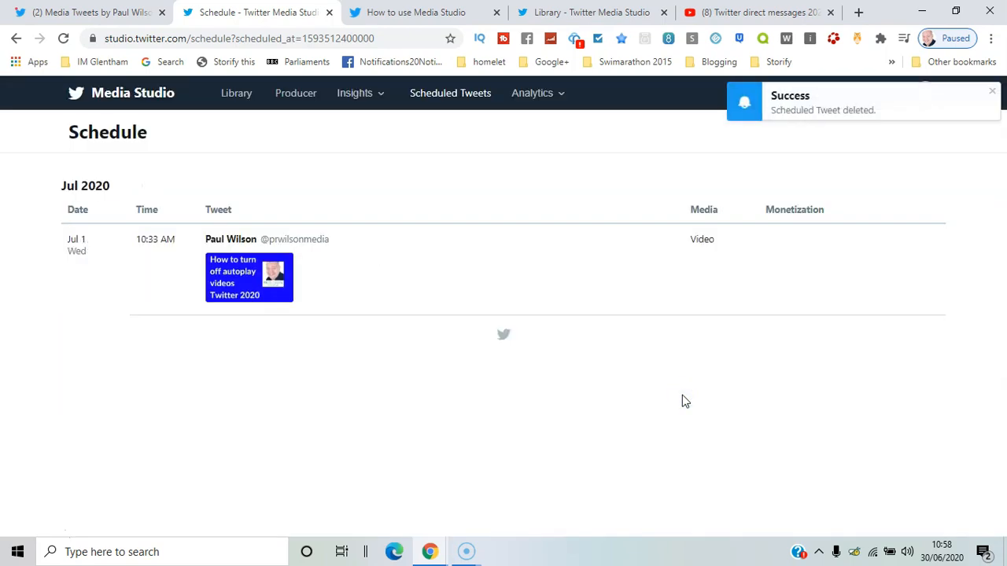
pyautogui.moveTo(376, 99)
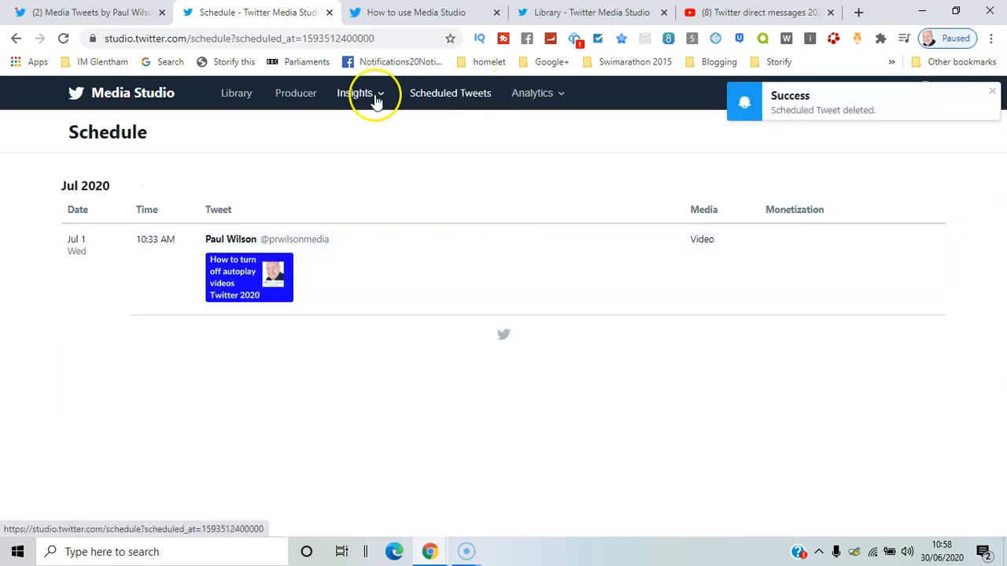
# Open Audience Insights and set the heatmap date range to 6/1/20 – 6/28/20
pyautogui.click(354, 93)
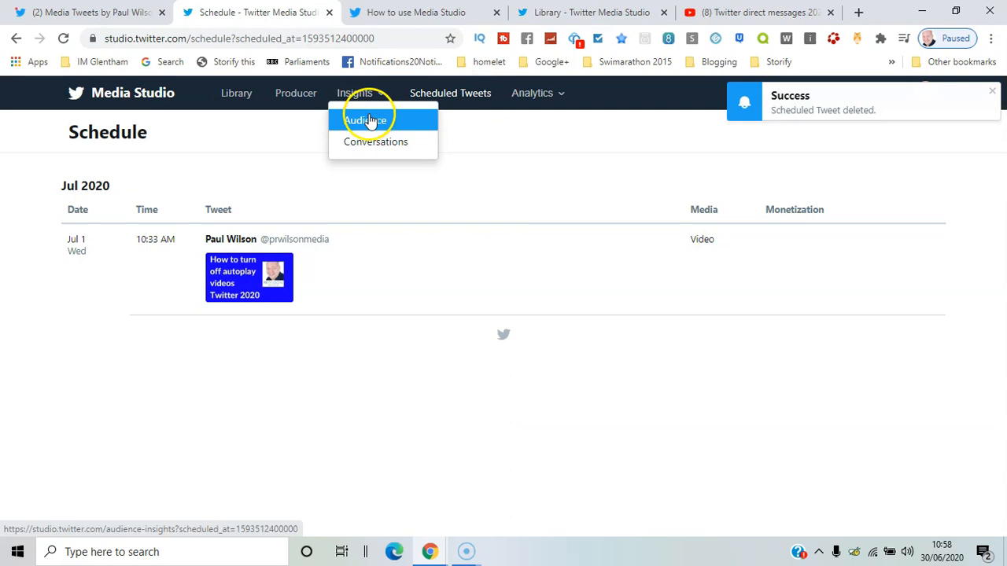
pyautogui.click(366, 119)
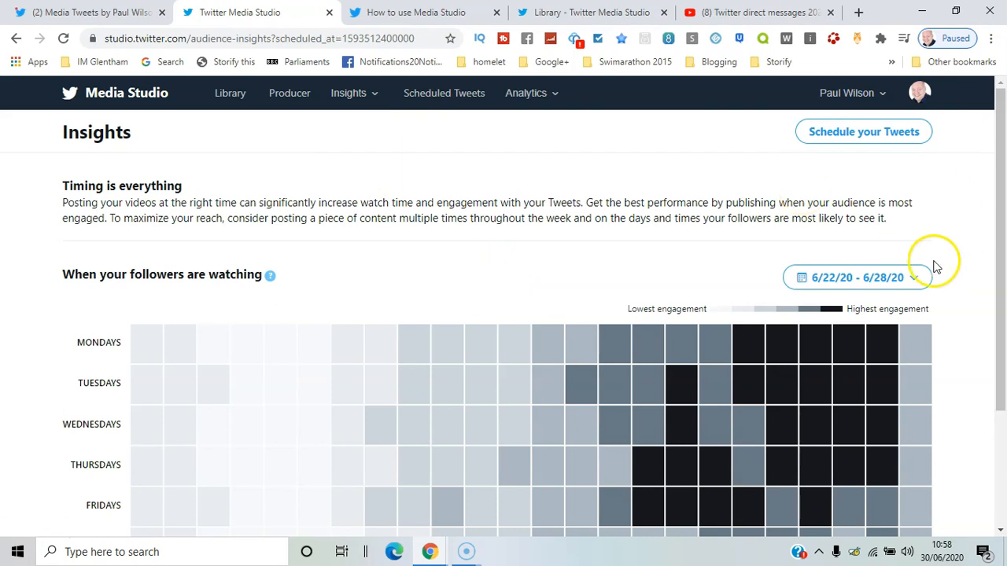
pyautogui.click(856, 277)
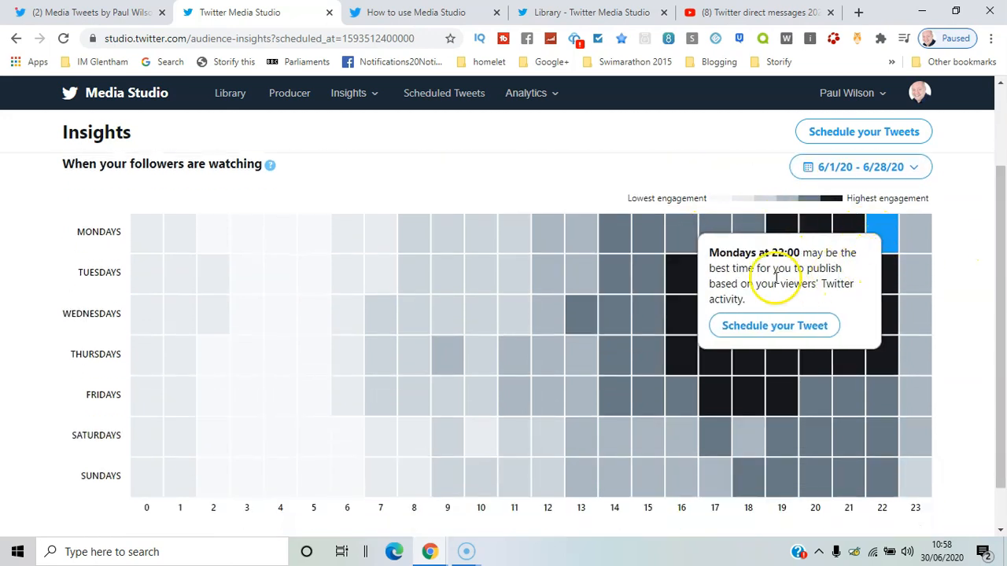
pyautogui.moveTo(814, 272)
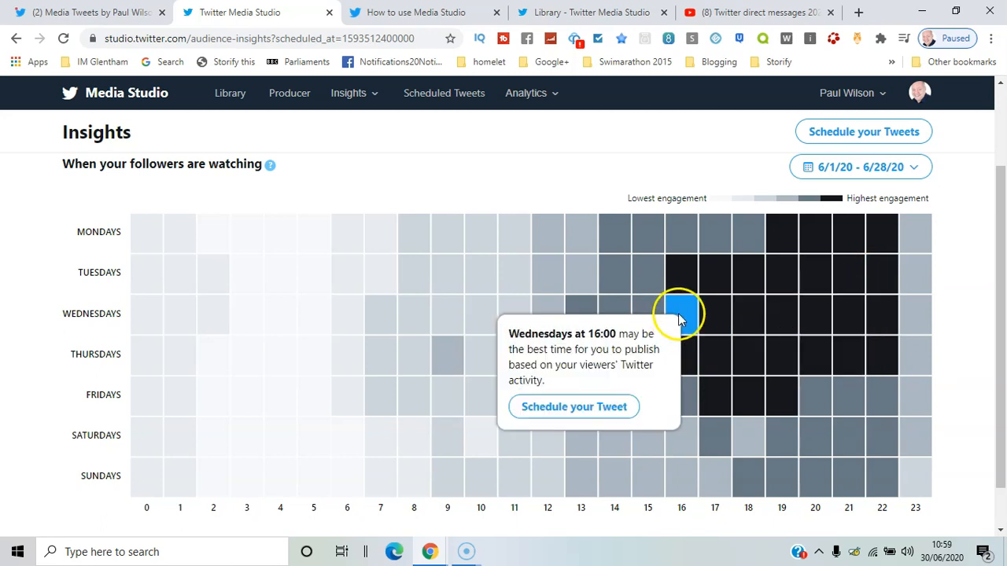
pyautogui.moveTo(814, 353)
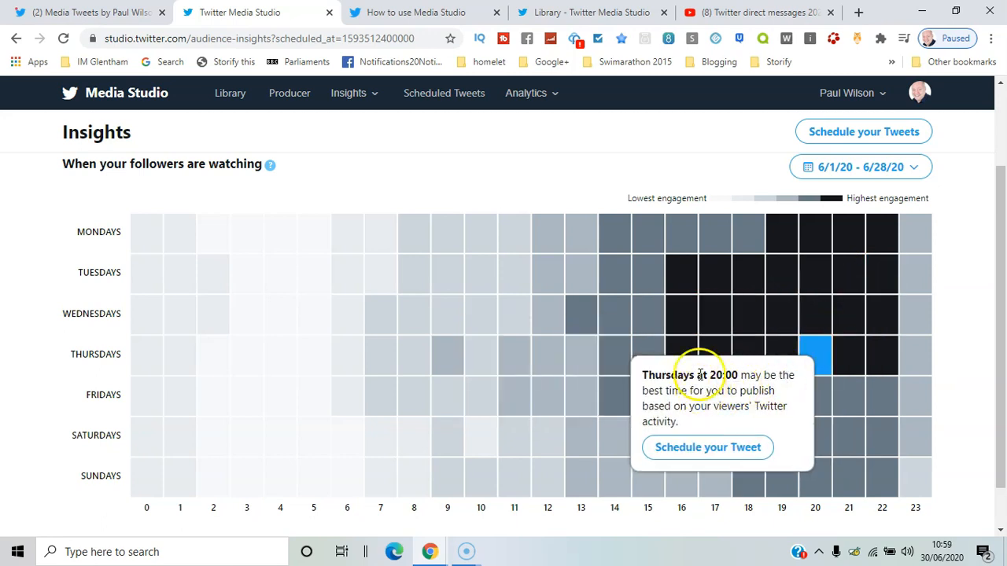
pyautogui.moveTo(914, 435)
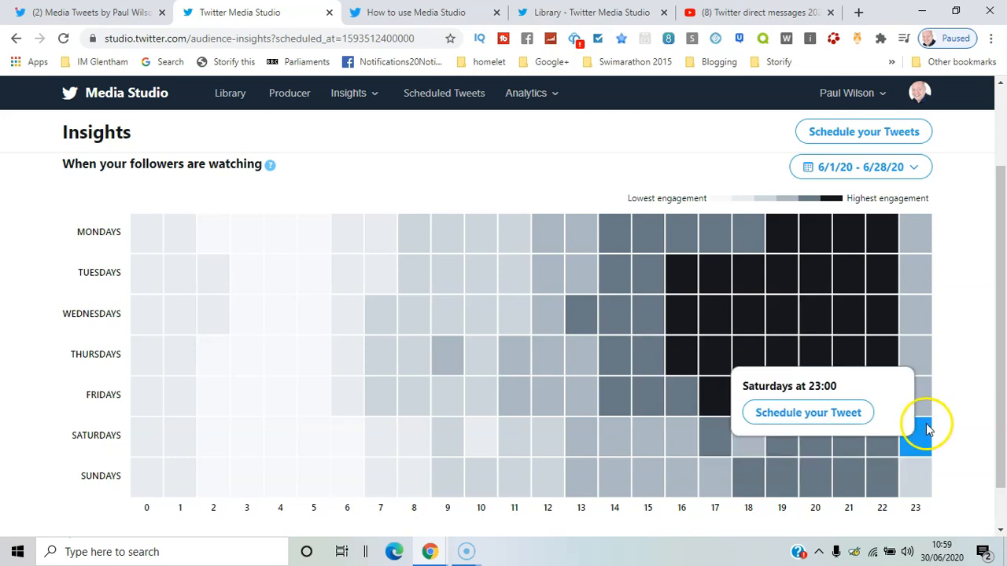
pyautogui.moveTo(915, 313)
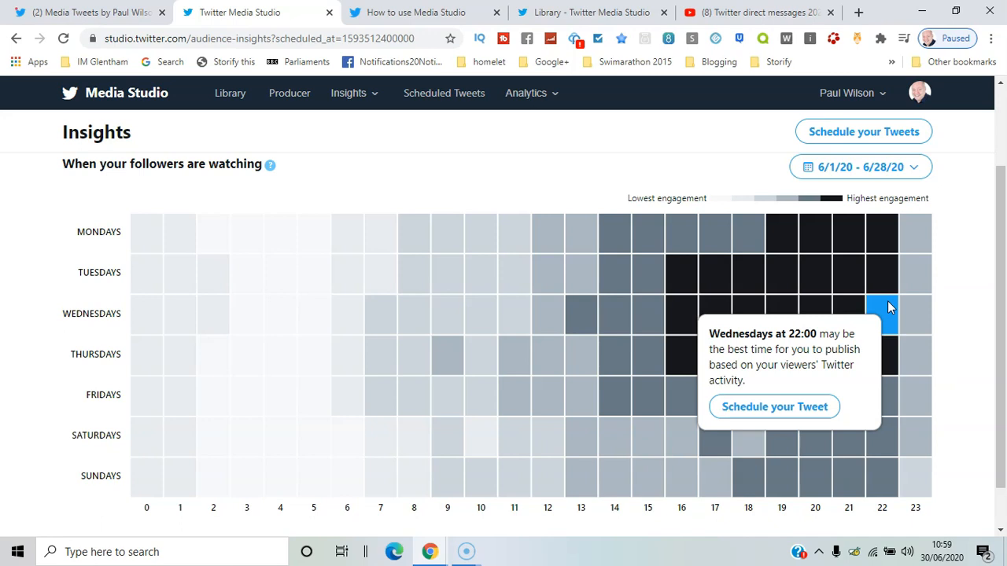
pyautogui.moveTo(716, 169)
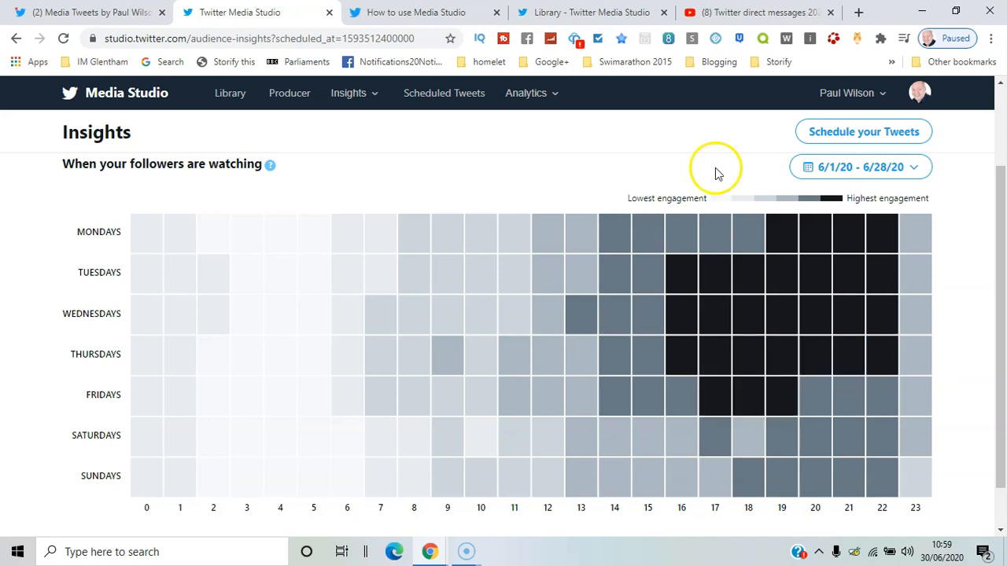
pyautogui.moveTo(531, 93)
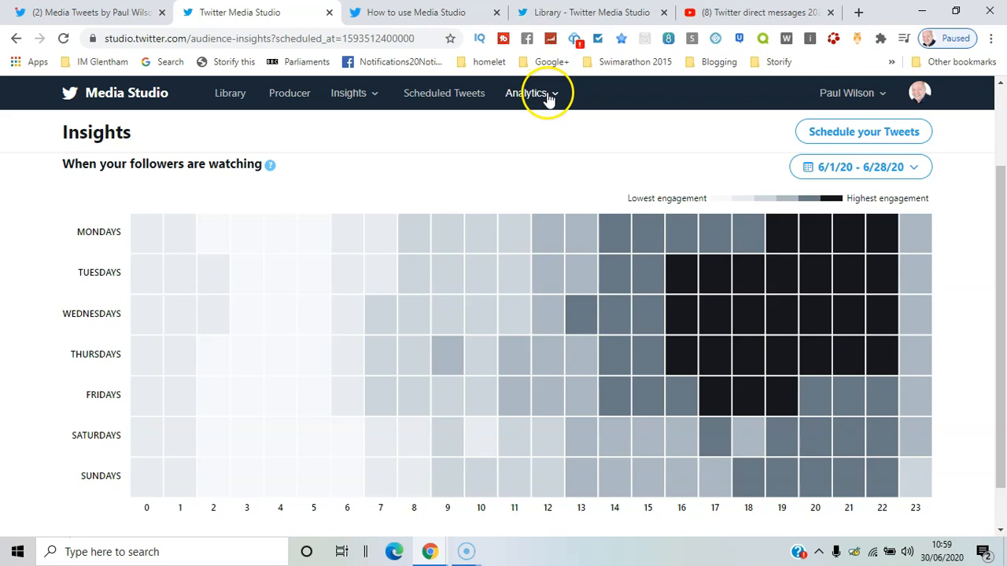